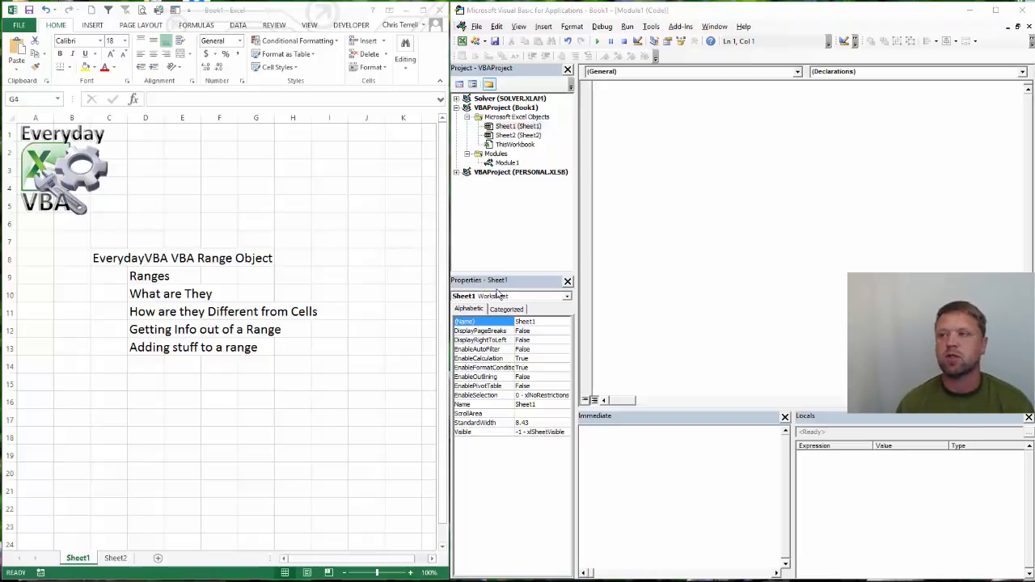
Enter the sample number 2 into a cell in column J.
{"action": "left_click", "coordinate": [256, 222]}
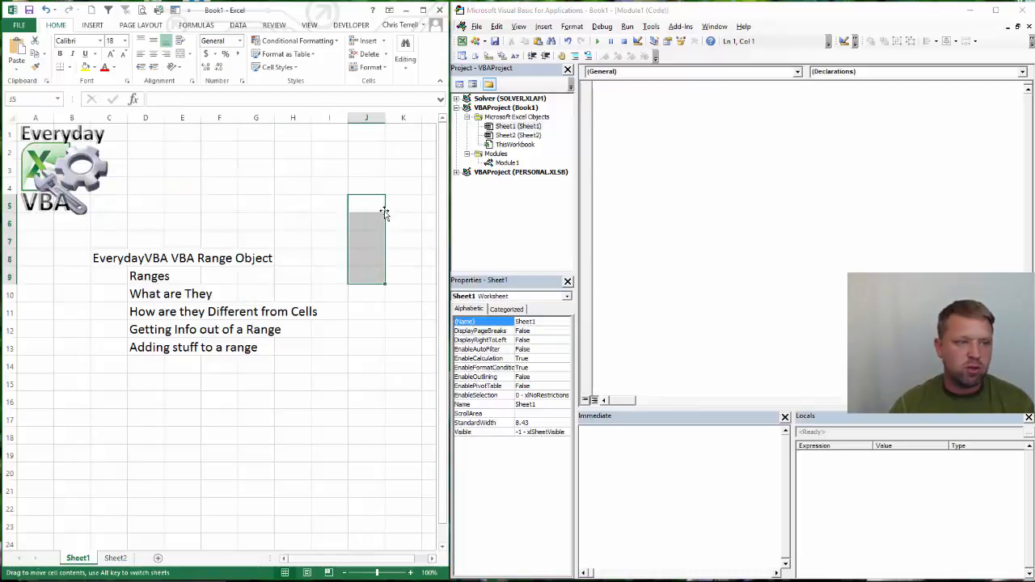
{"action": "type", "text": "2"}
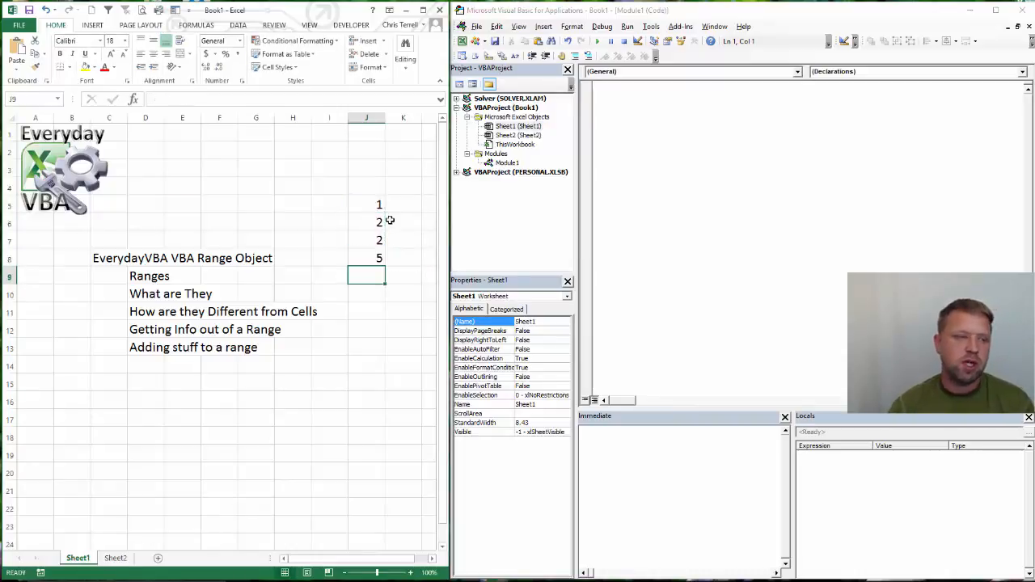
{"action": "left_click", "coordinate": [366, 257]}
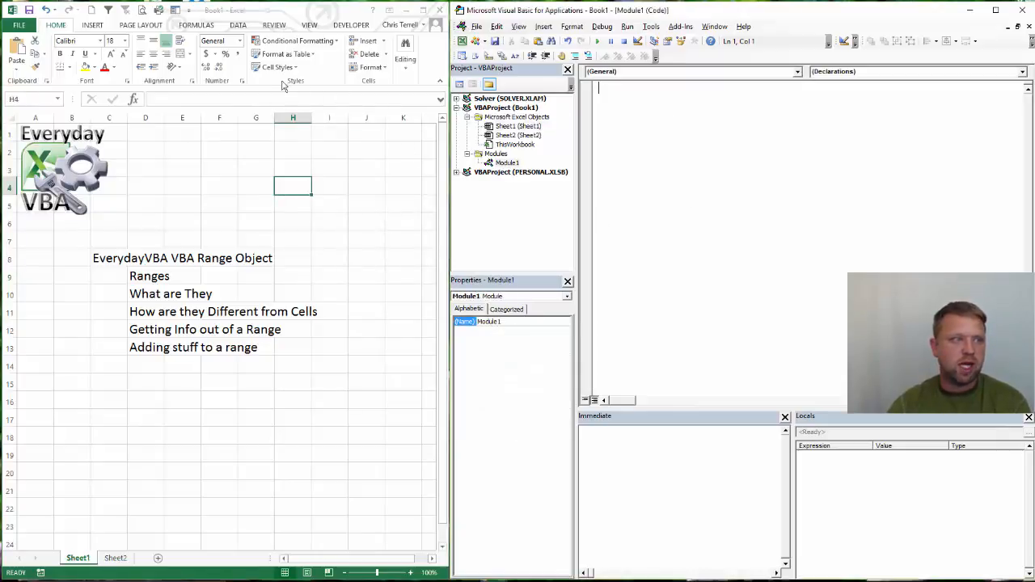
Show the Developer tools and open the VBA editor's Insert dropdown.
{"action": "left_click", "coordinate": [237, 25]}
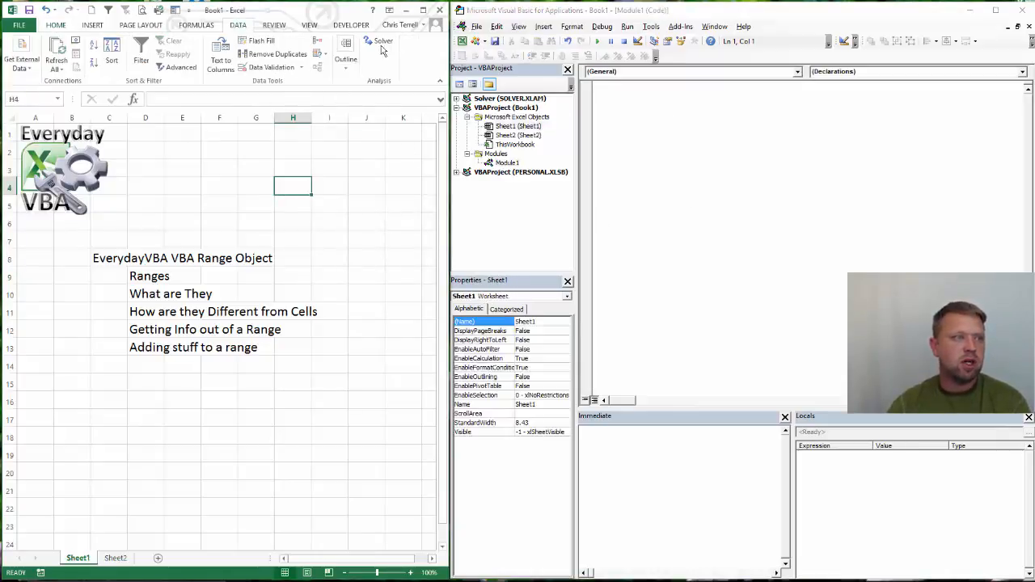
{"action": "left_click", "coordinate": [350, 25]}
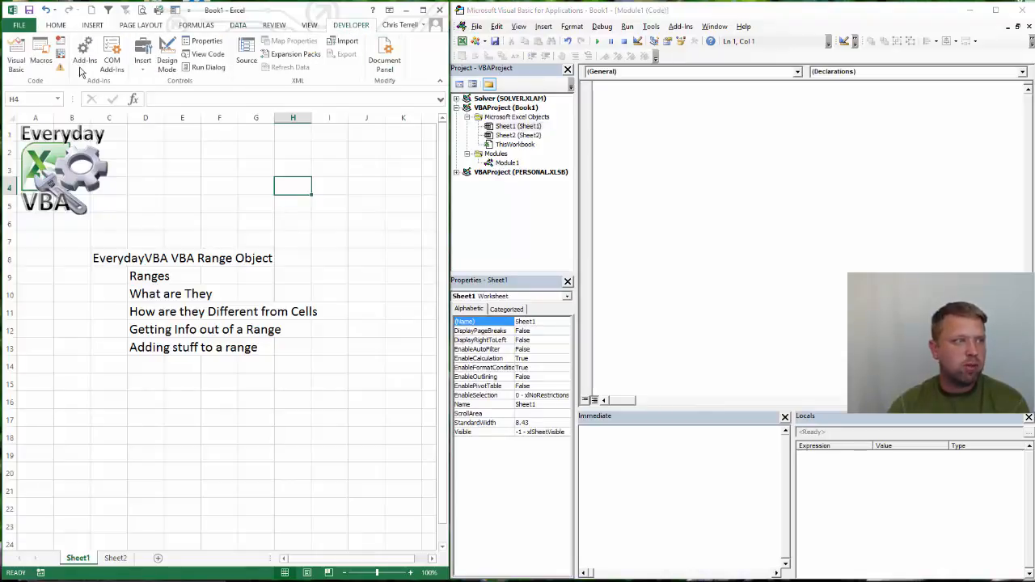
{"action": "mouse_move", "coordinate": [314, 63]}
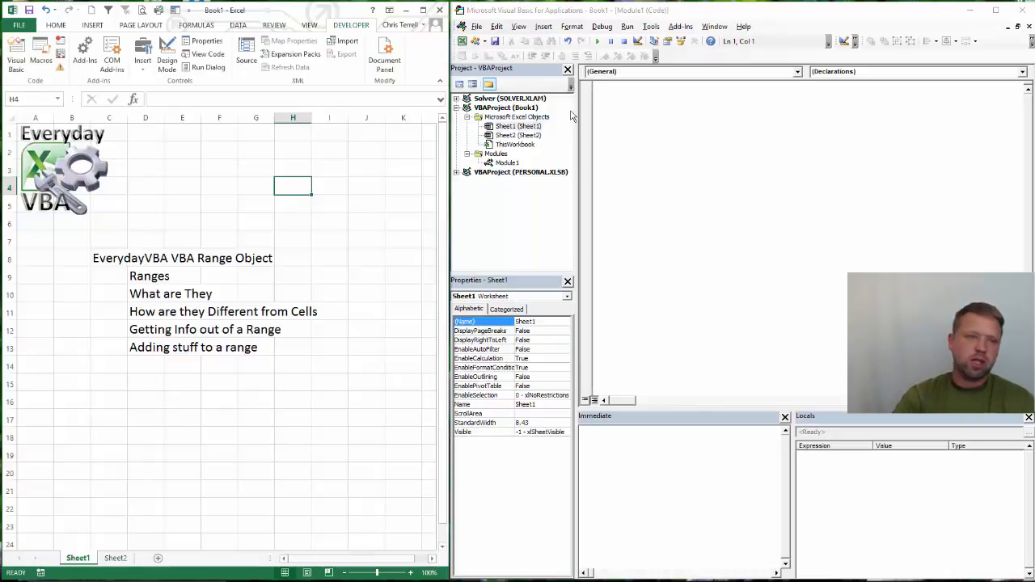
{"action": "left_click", "coordinate": [507, 162]}
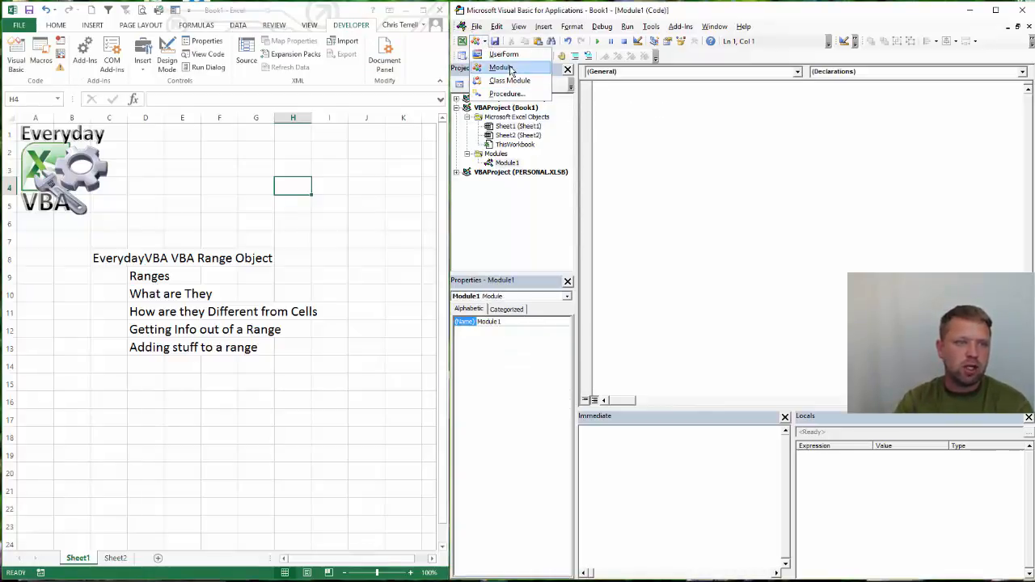
Insert Module1 and write an empty Sub Rangeless() procedure in it.
{"action": "left_click", "coordinate": [501, 67]}
{"action": "type", "text": "S"}
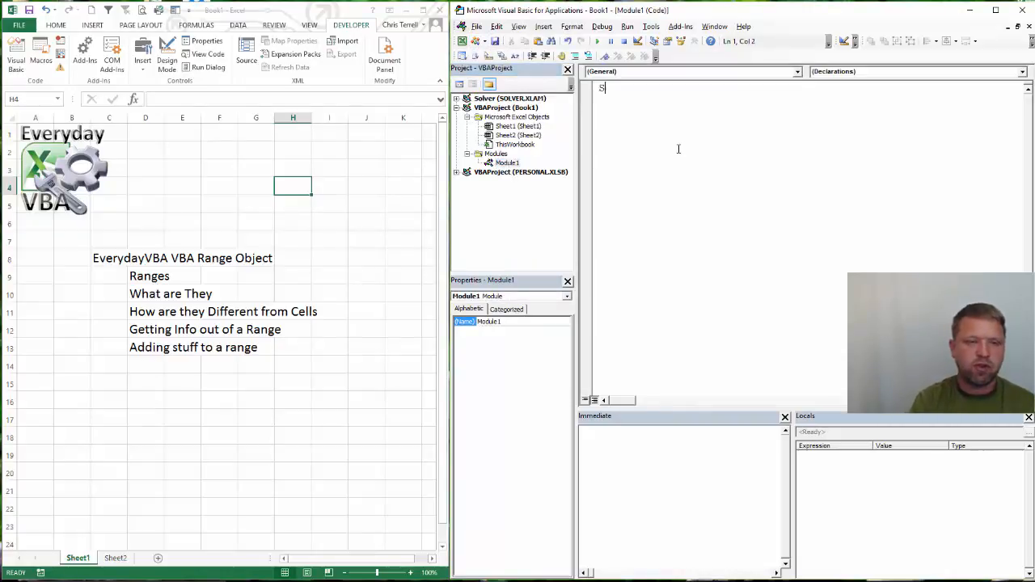
{"action": "type", "text": "ub R"}
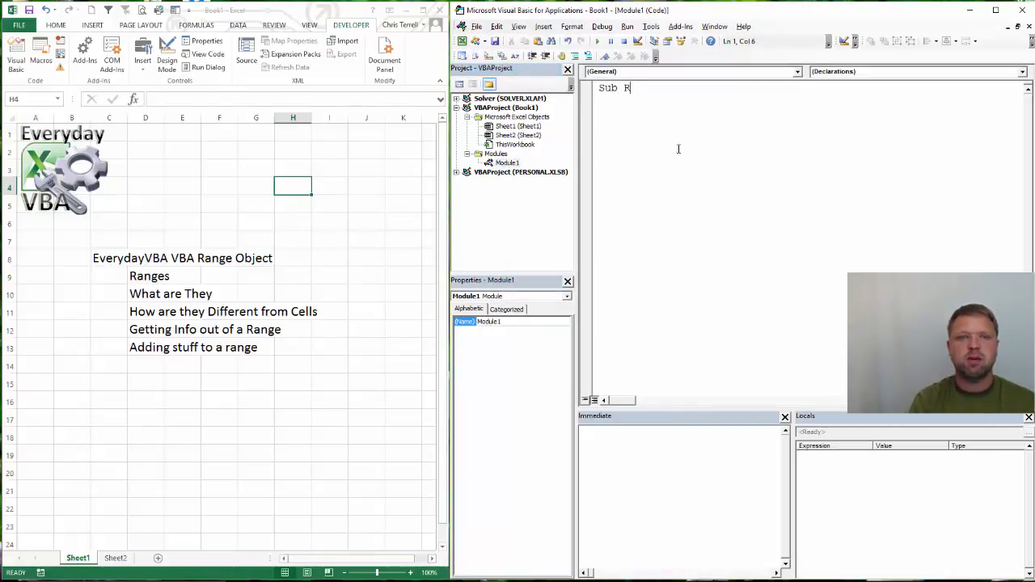
{"action": "type", "text": "r"}
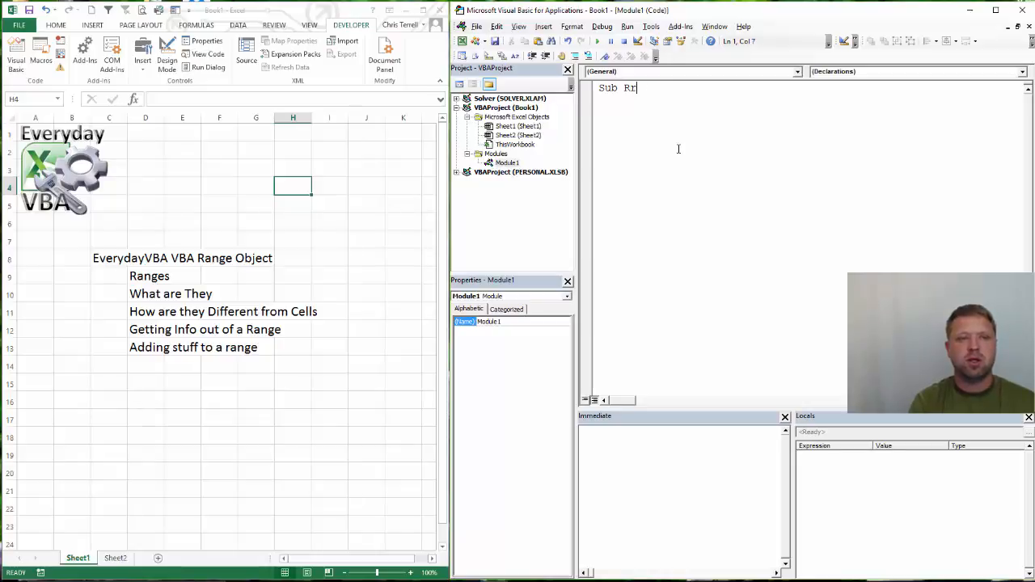
{"action": "type", "text": "ange"}
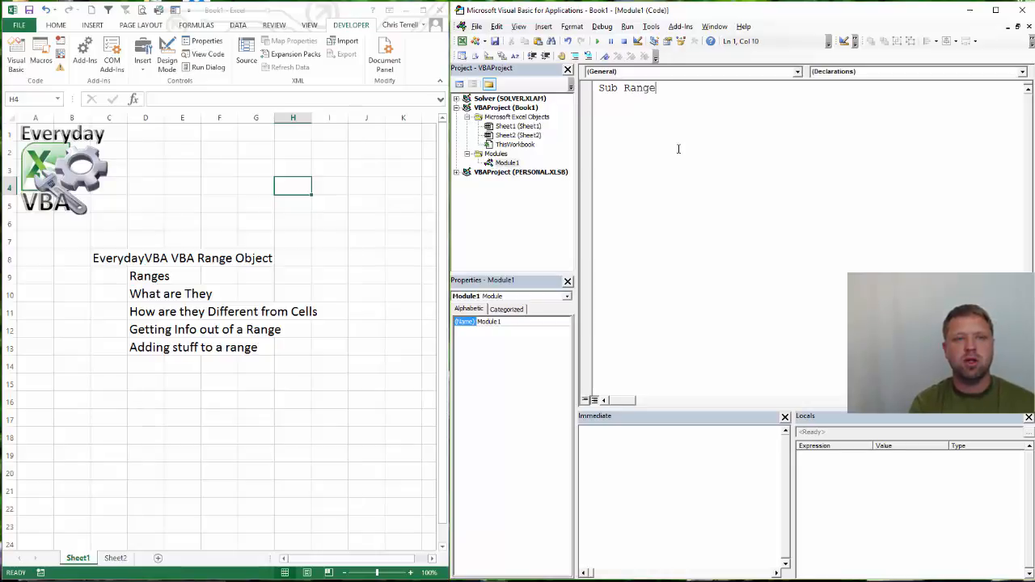
{"action": "type", "text": "less("}
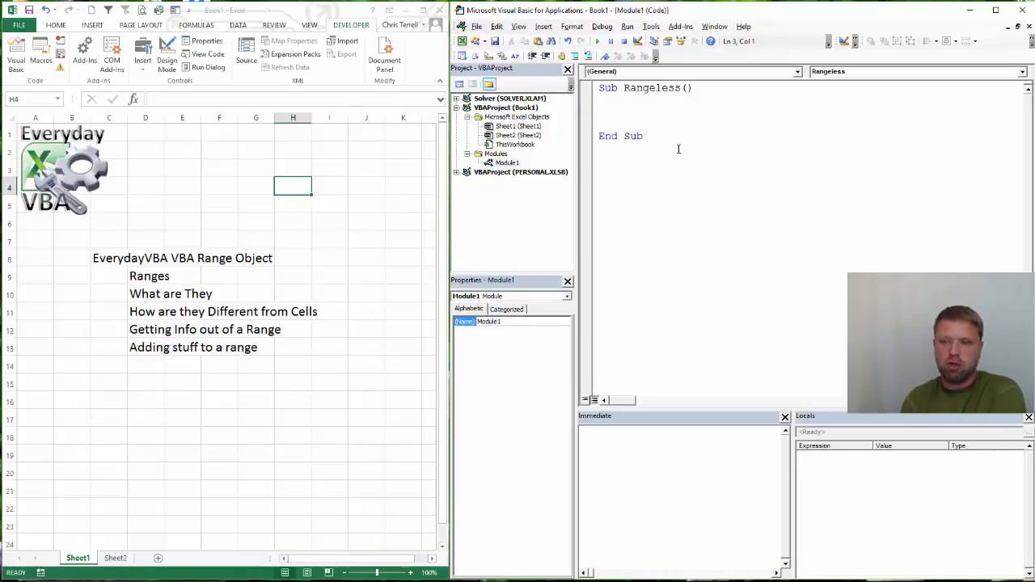
{"action": "left_click", "coordinate": [598, 111]}
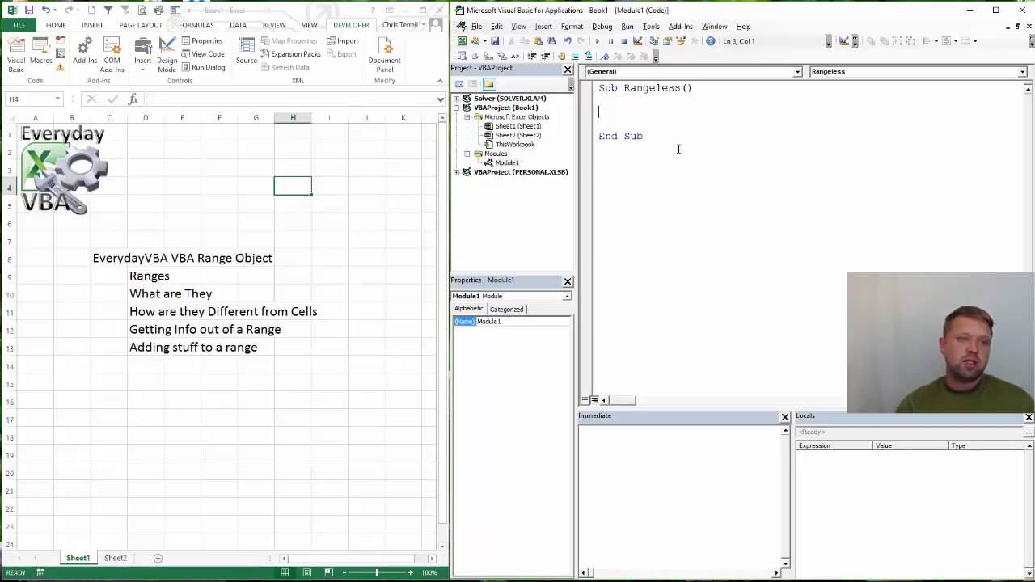
{"action": "left_click", "coordinate": [518, 126]}
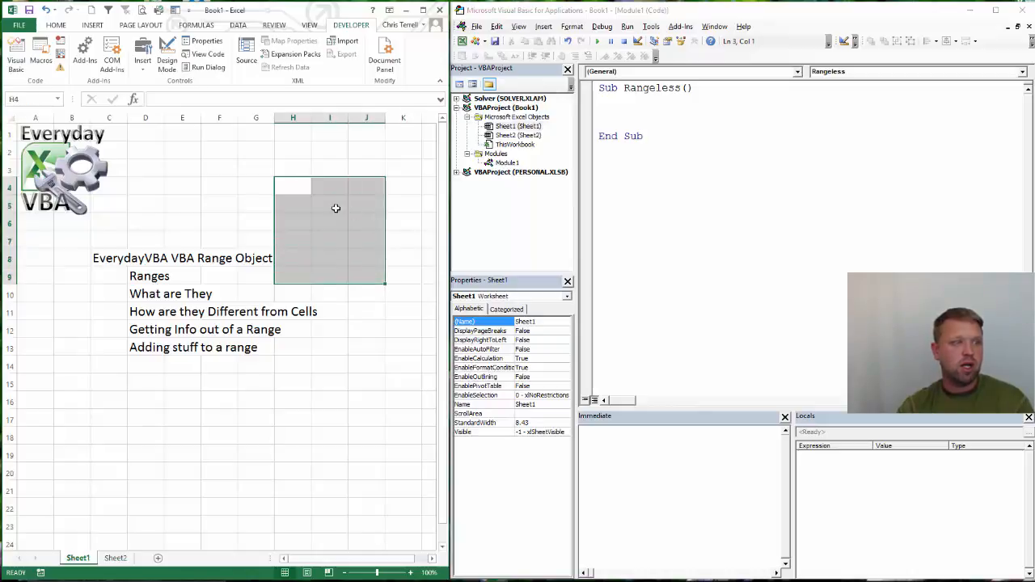
Select cells H4:J8, then type Range("A1").Select inside the Rangeless macro.
{"action": "left_click_drag", "start_coordinate": [335, 279], "coordinate": [364, 230]}
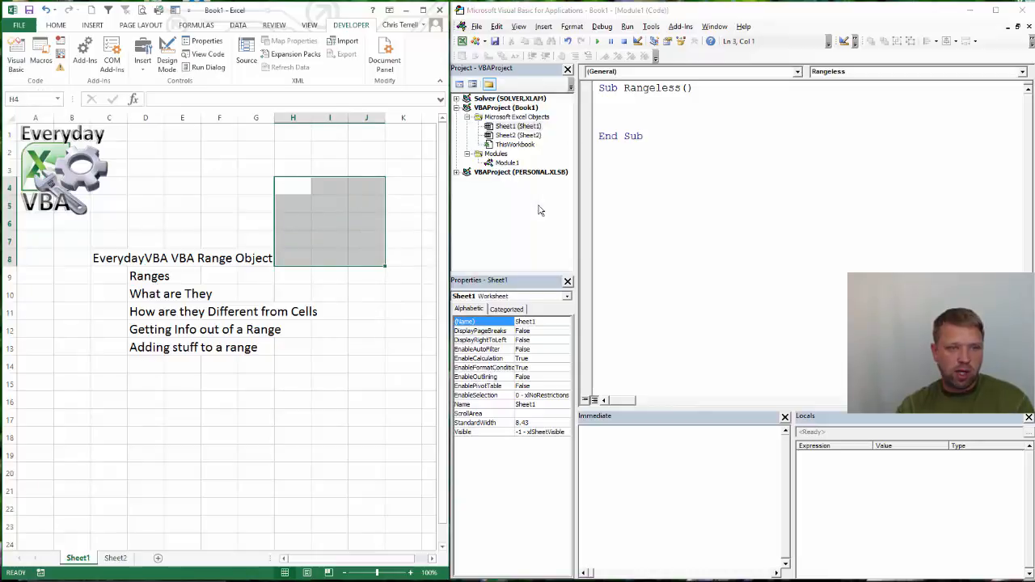
{"action": "left_click", "coordinate": [507, 162]}
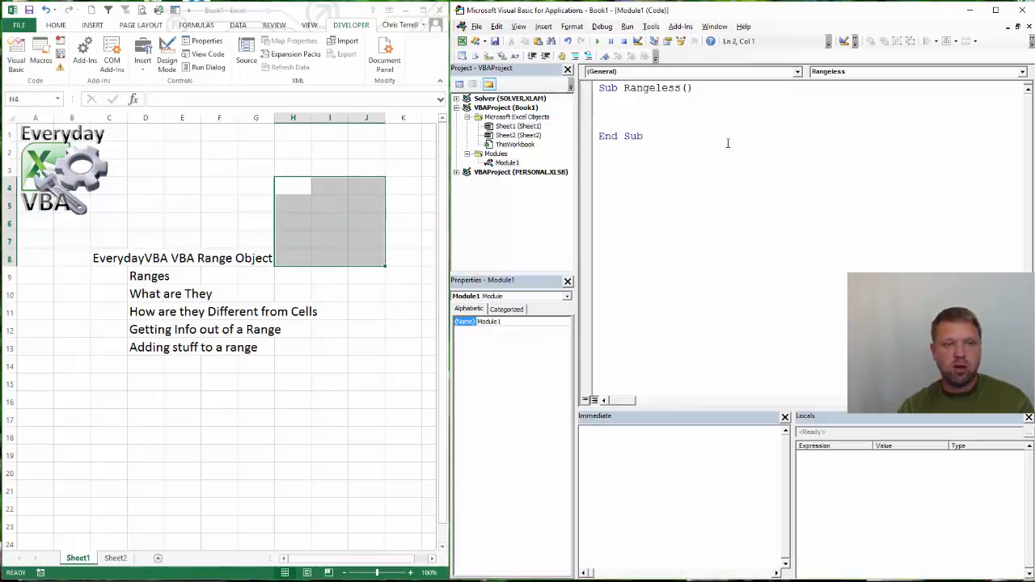
{"action": "type", "text": "R"}
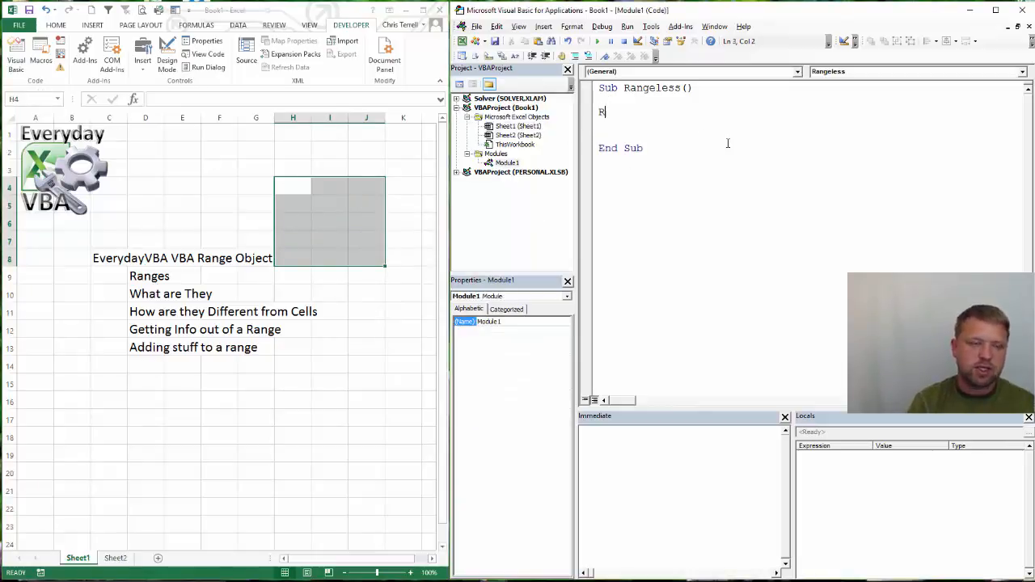
{"action": "type", "text": "ange("}
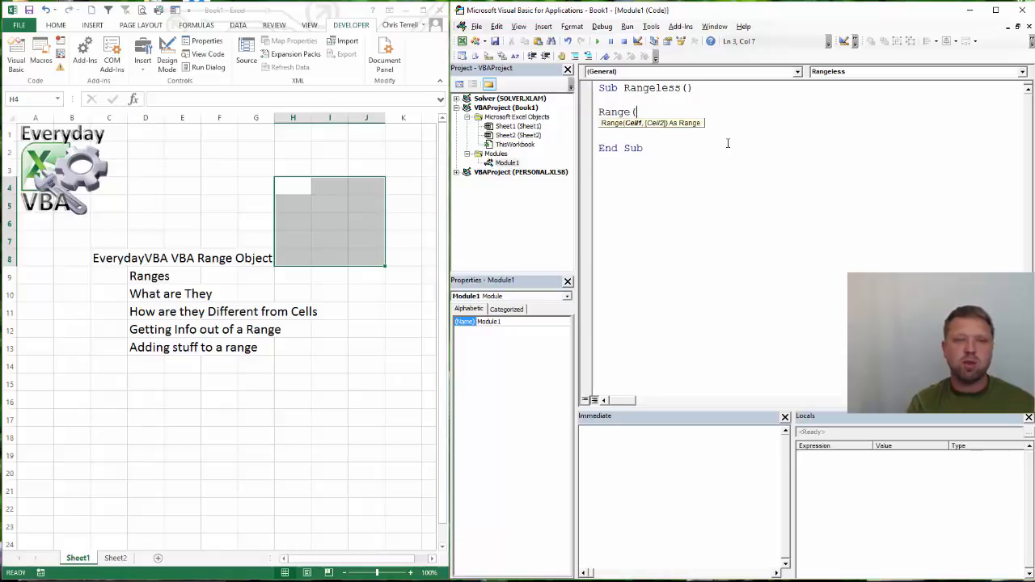
{"action": "type", "text": "\"A"}
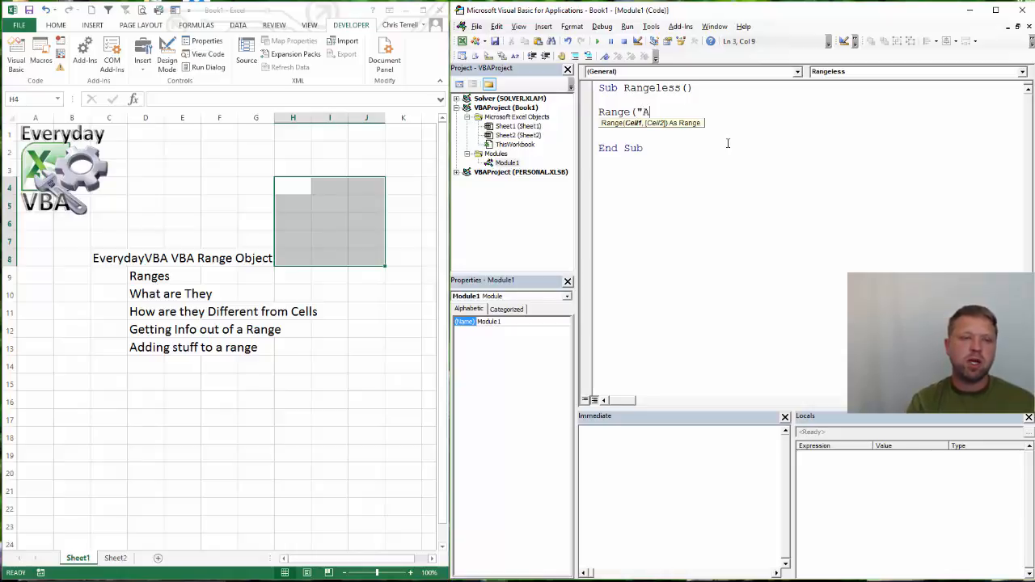
{"action": "type", "text": "1"}
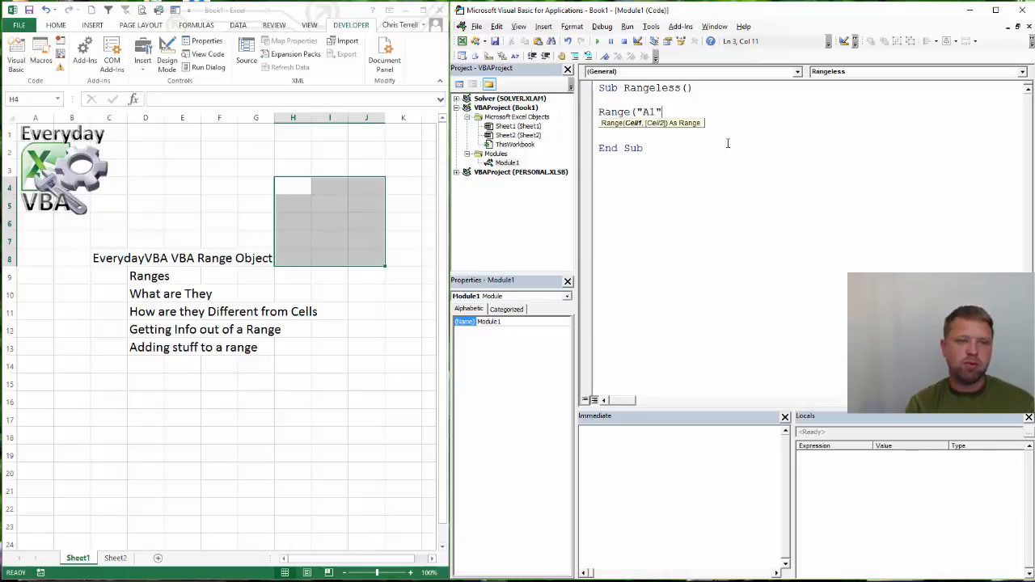
{"action": "type", "text": ".se"}
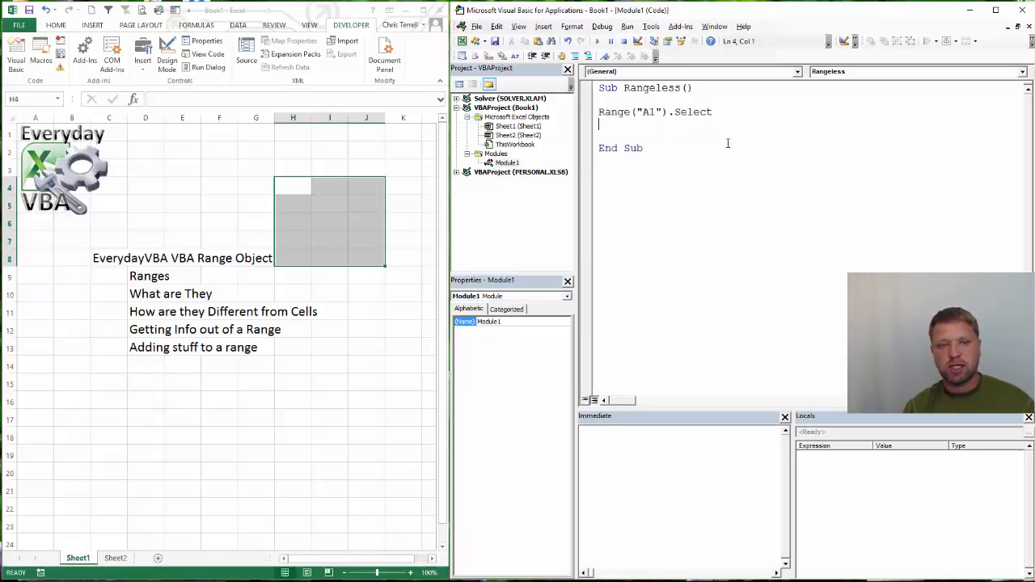
Step through Rangeless with F8 to select A1, then begin a new Range line.
{"action": "key", "text": "F8"}
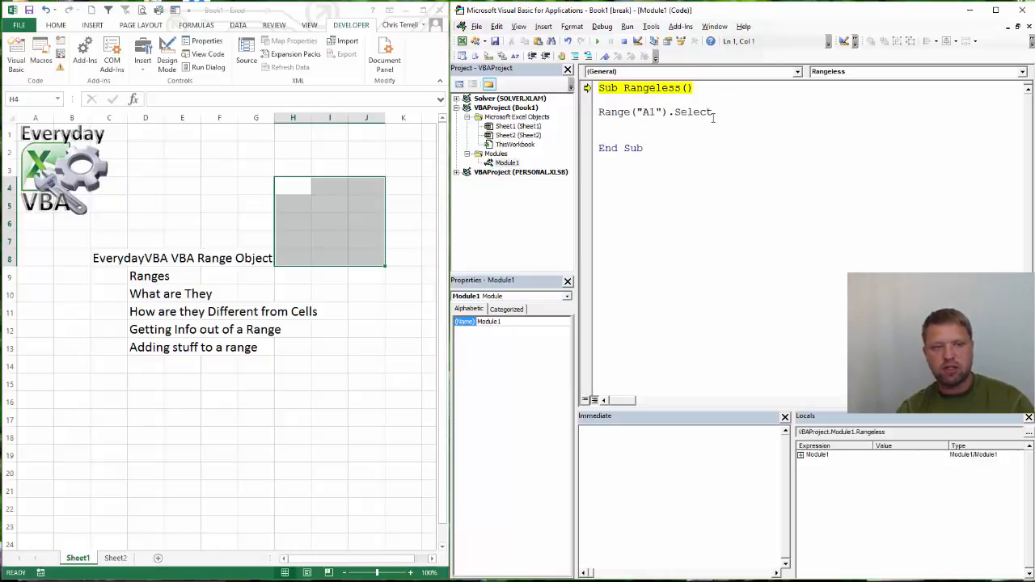
{"action": "key", "text": "F8"}
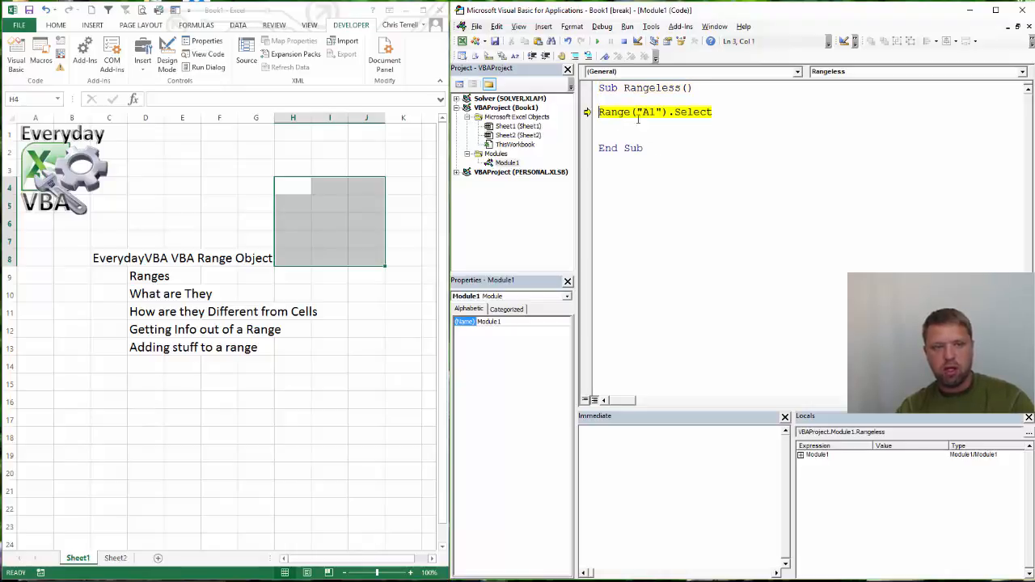
{"action": "key", "text": "F8"}
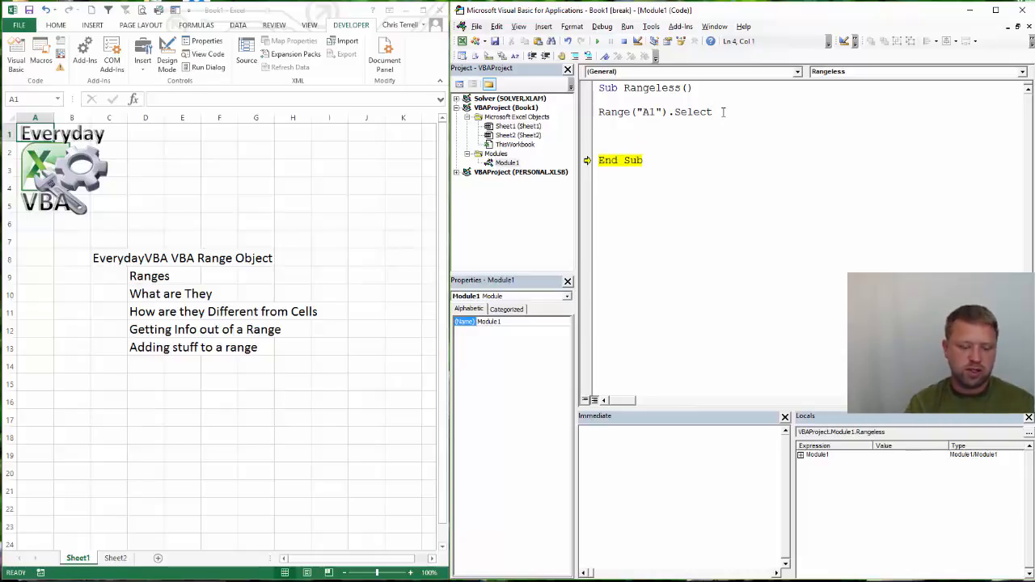
{"action": "key", "text": "Return"}
{"action": "type", "text": "r"}
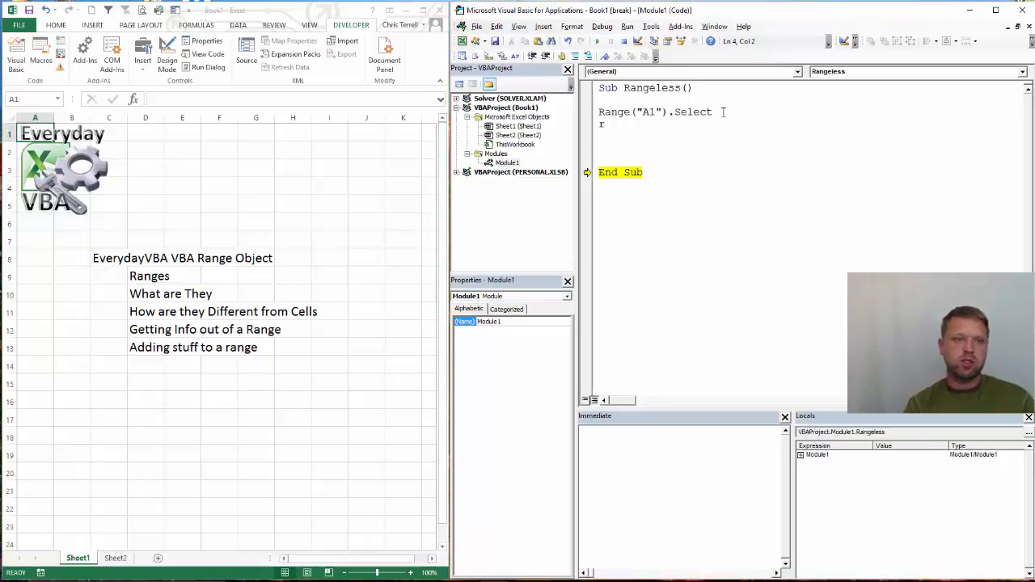
{"action": "type", "text": "ange(\""}
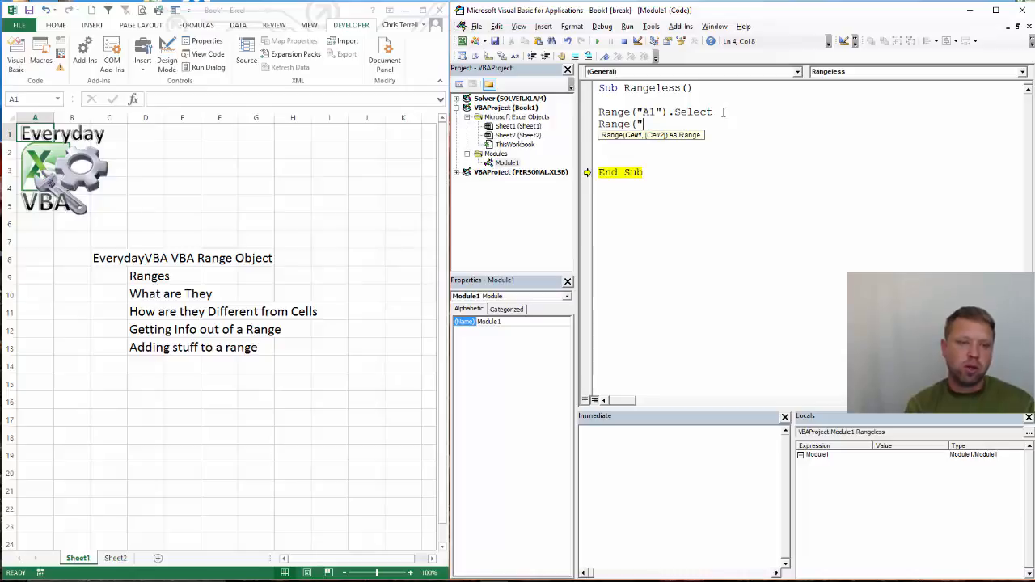
Complete the line Range("a1:C10").Select in the Rangeless macro.
{"action": "type", "text": "a:"}
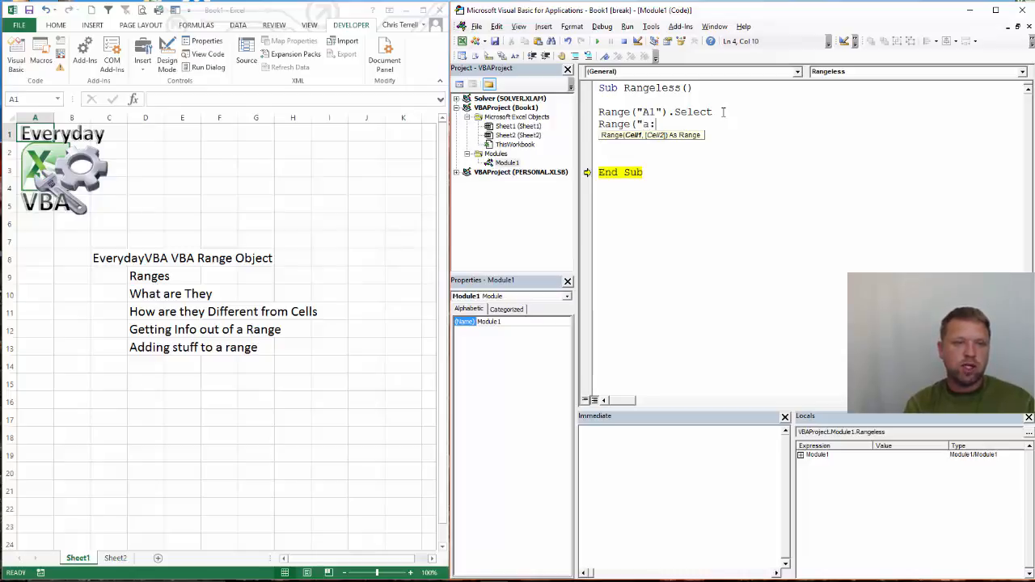
{"action": "type", "text": "1"}
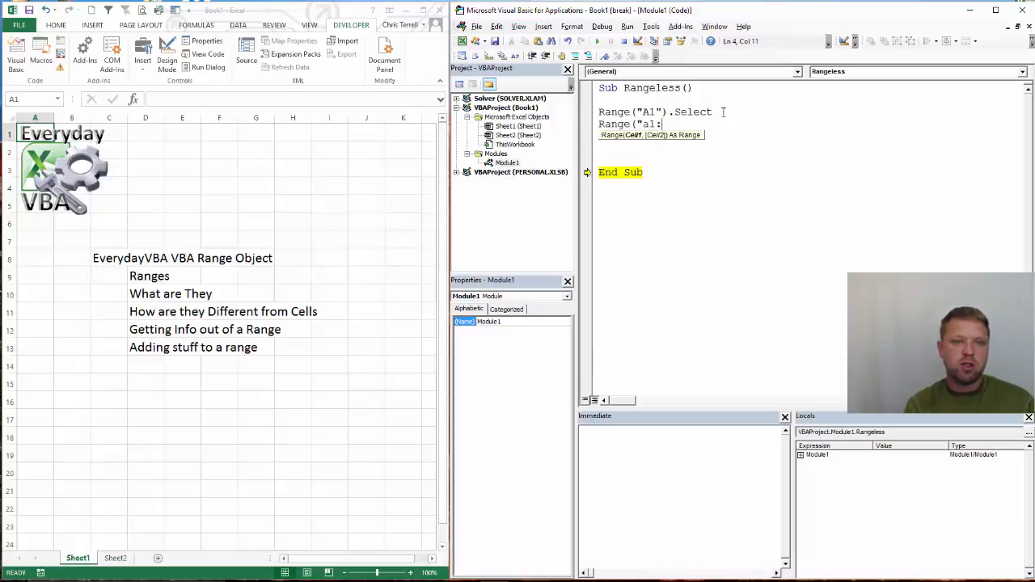
{"action": "type", "text": ":C1"}
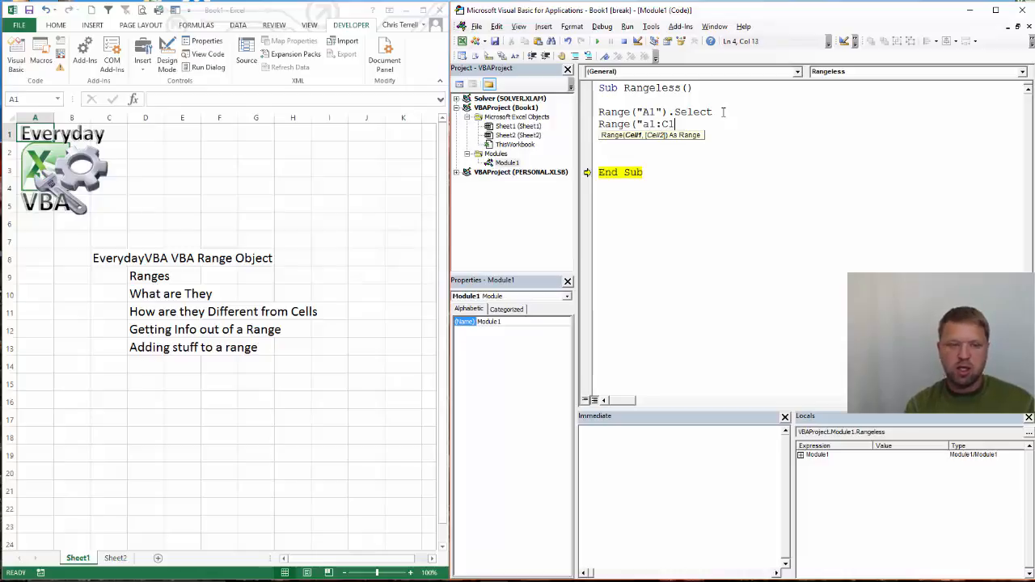
{"action": "type", "text": "0)"}
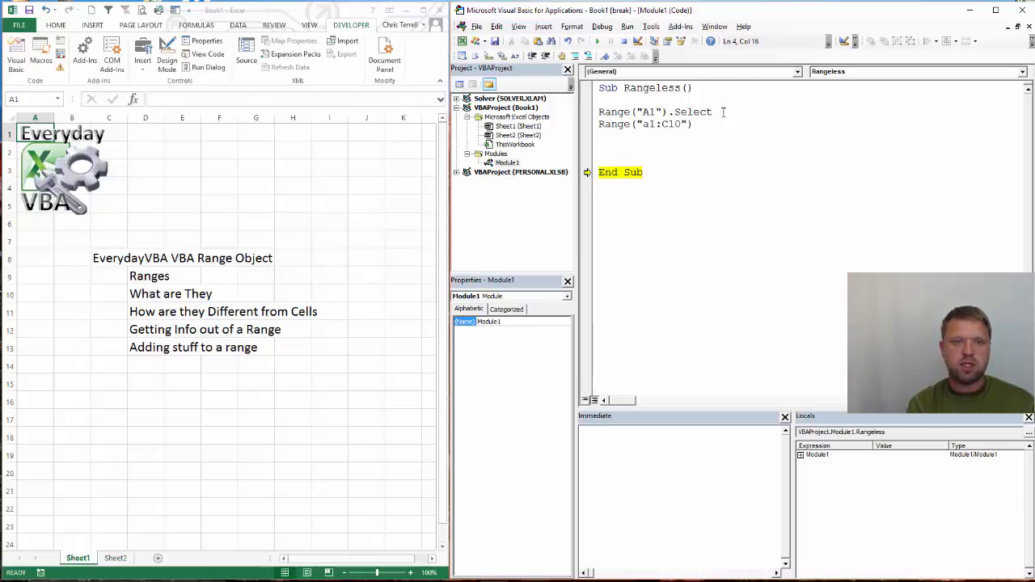
{"action": "type", "text": "."}
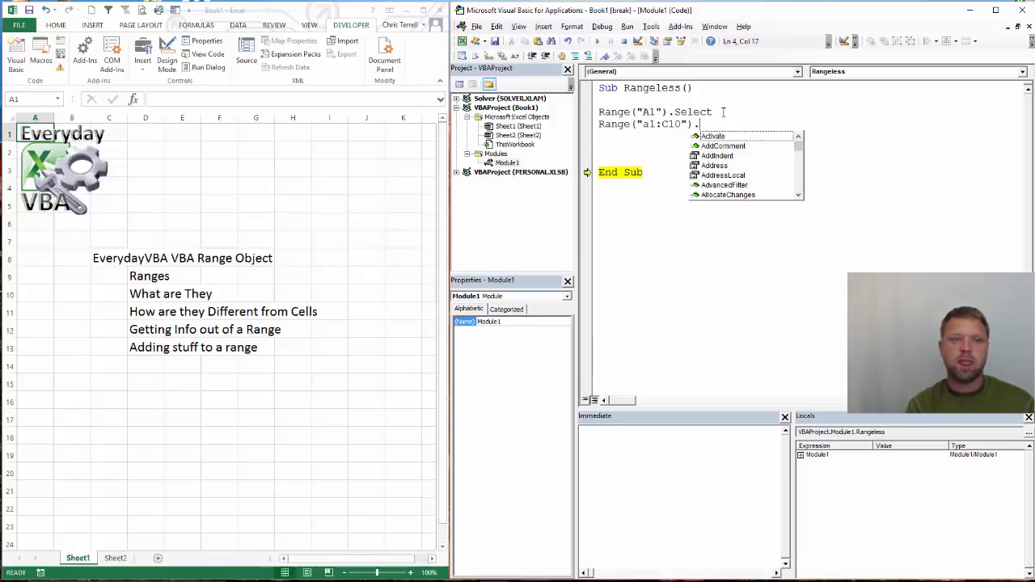
{"action": "type", "text": "selecte"}
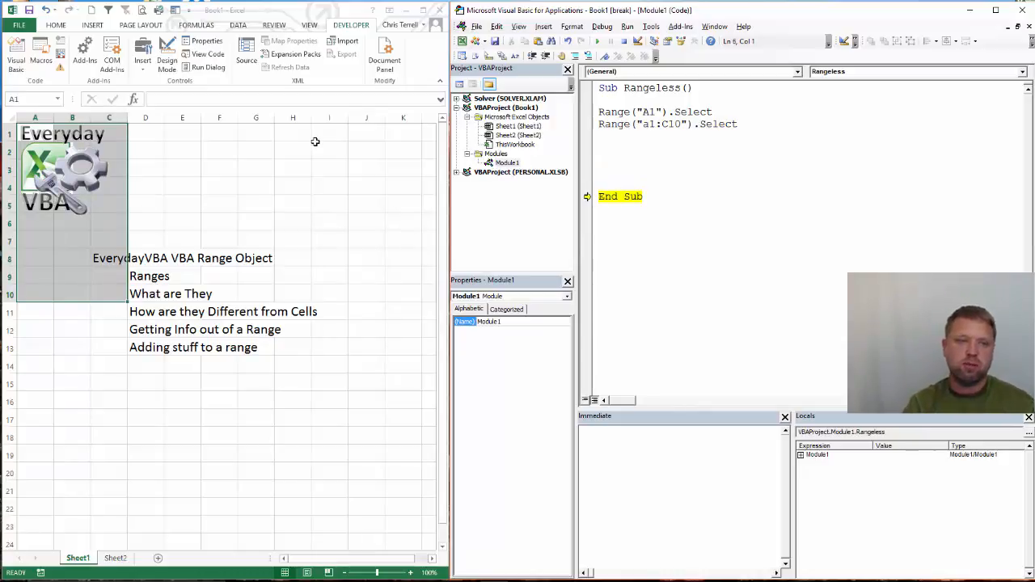
Start a third Range line and select title cell C8 on the worksheet.
{"action": "type", "text": "Range"}
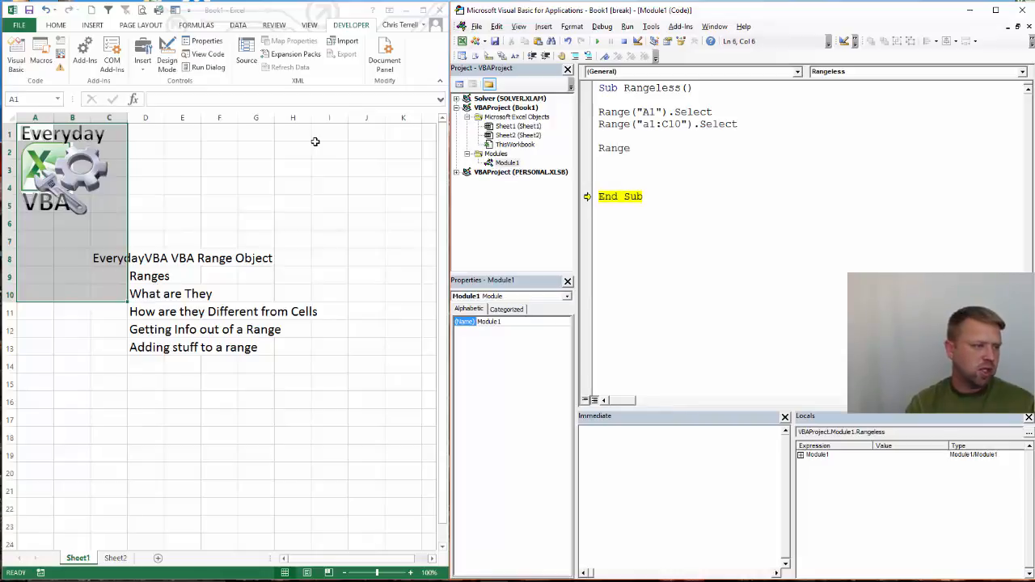
{"action": "left_click", "coordinate": [517, 127]}
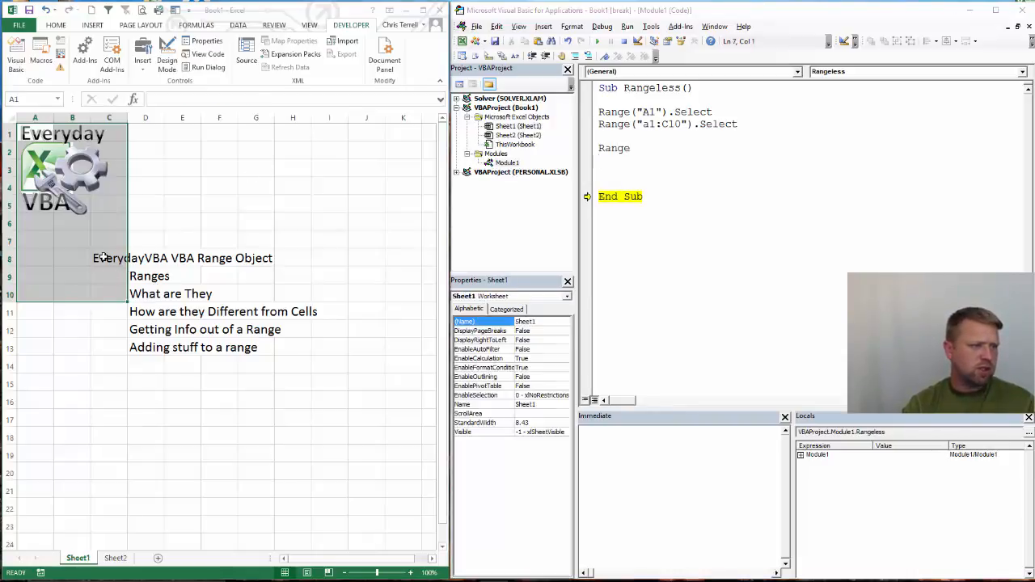
{"action": "left_click", "coordinate": [109, 257]}
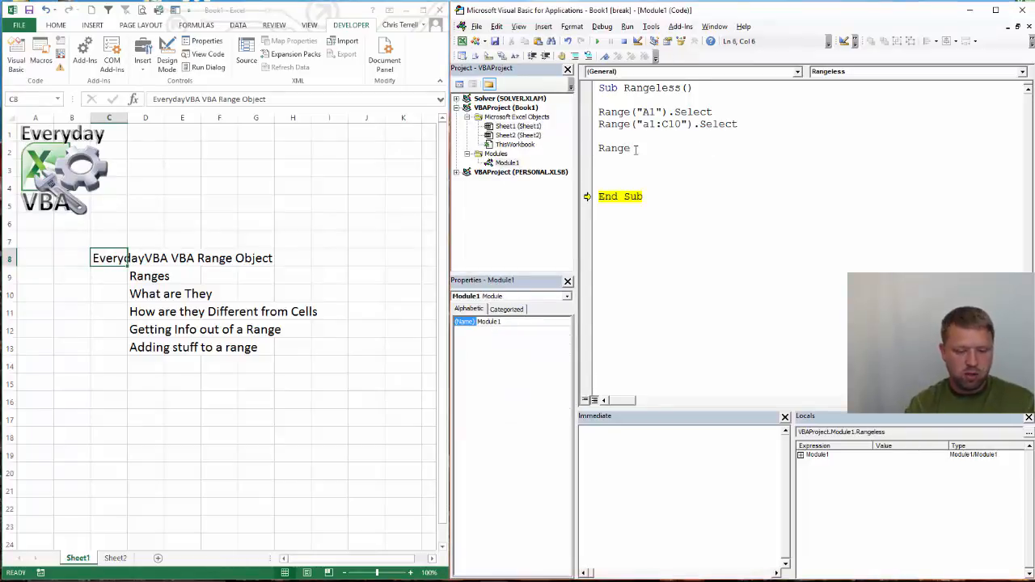
Write Range("C8").Font.Bold = True and run it with F8 to bold the title.
{"action": "type", "text": "(\"C"}
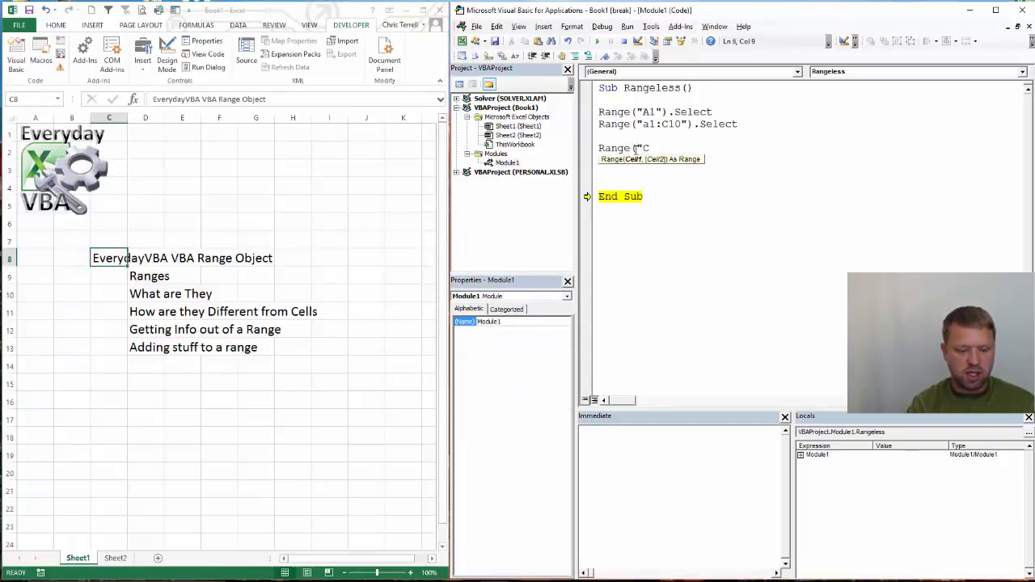
{"action": "type", "text": "8"}
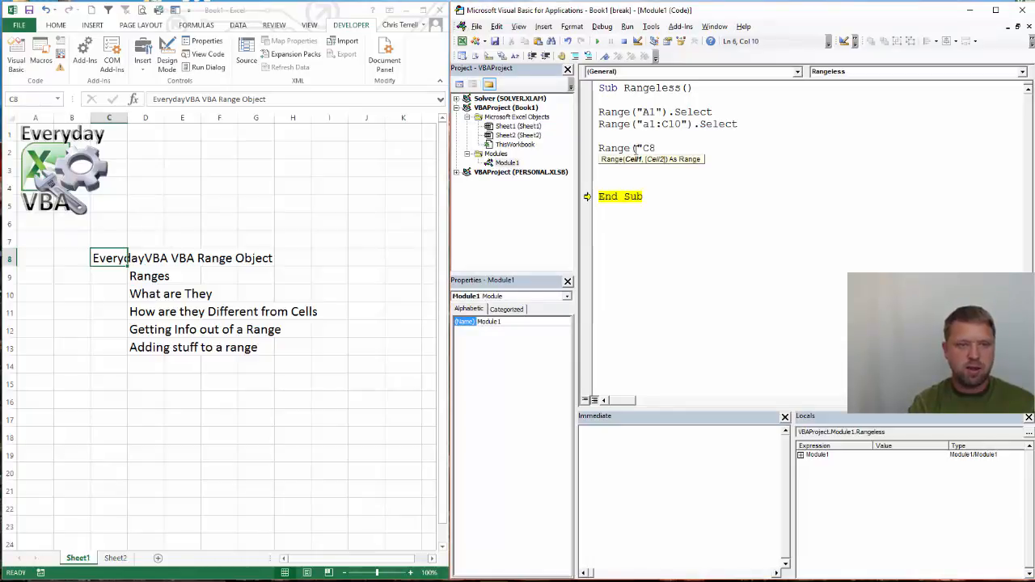
{"action": "type", "text": ".fo"}
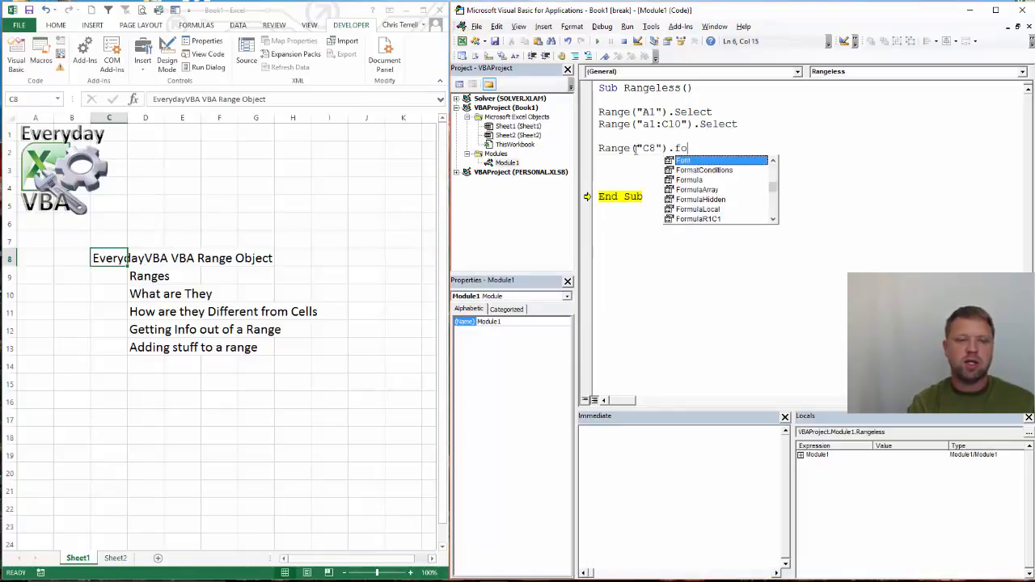
{"action": "type", "text": "nt.b"}
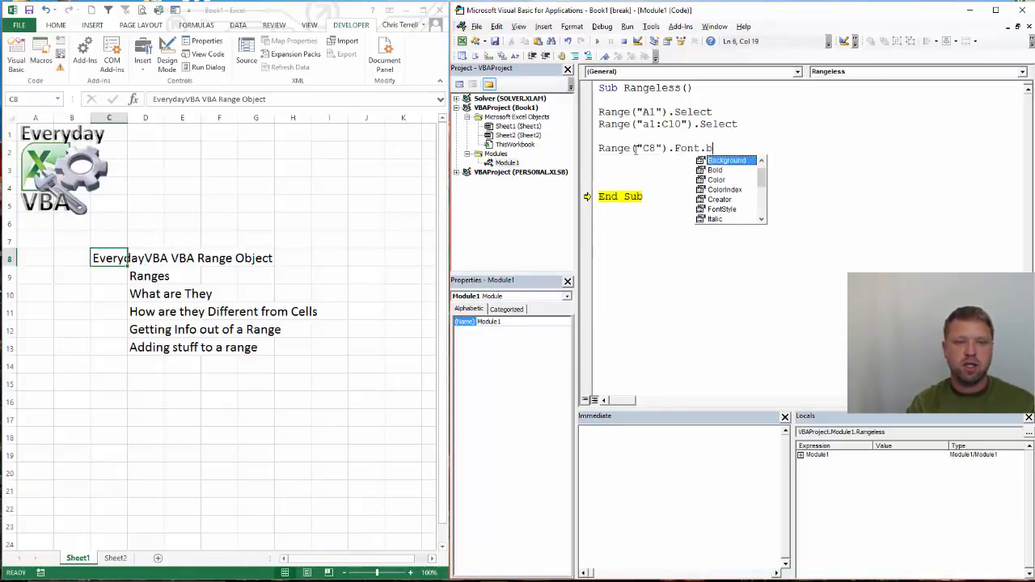
{"action": "type", "text": "old = tr"}
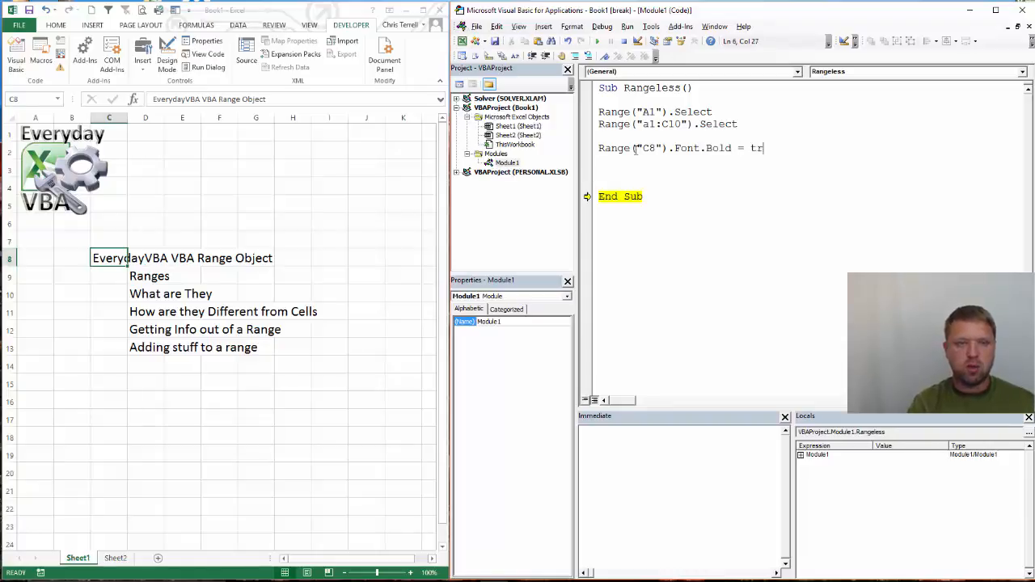
{"action": "type", "text": "ue"}
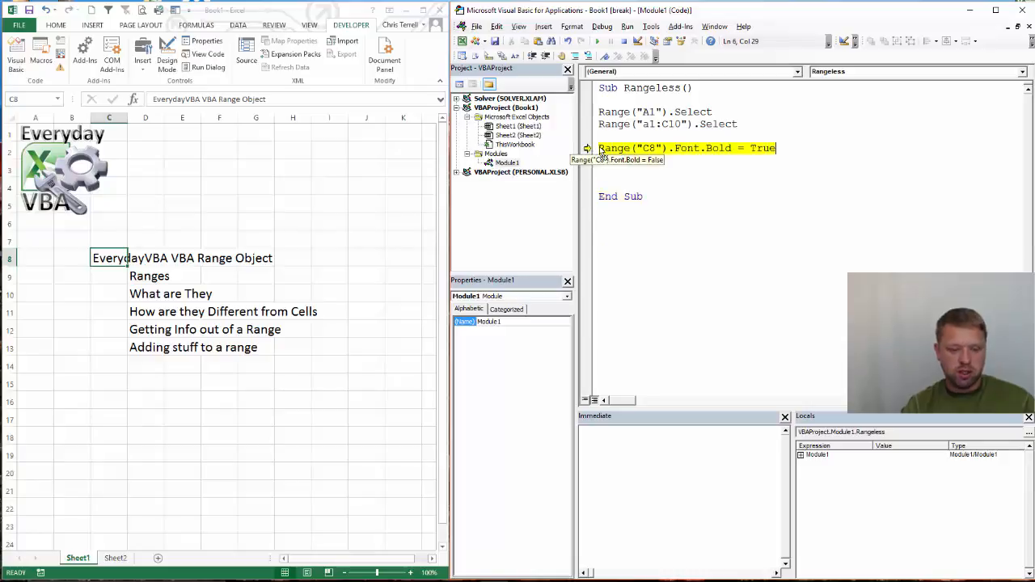
{"action": "key", "text": "F8"}
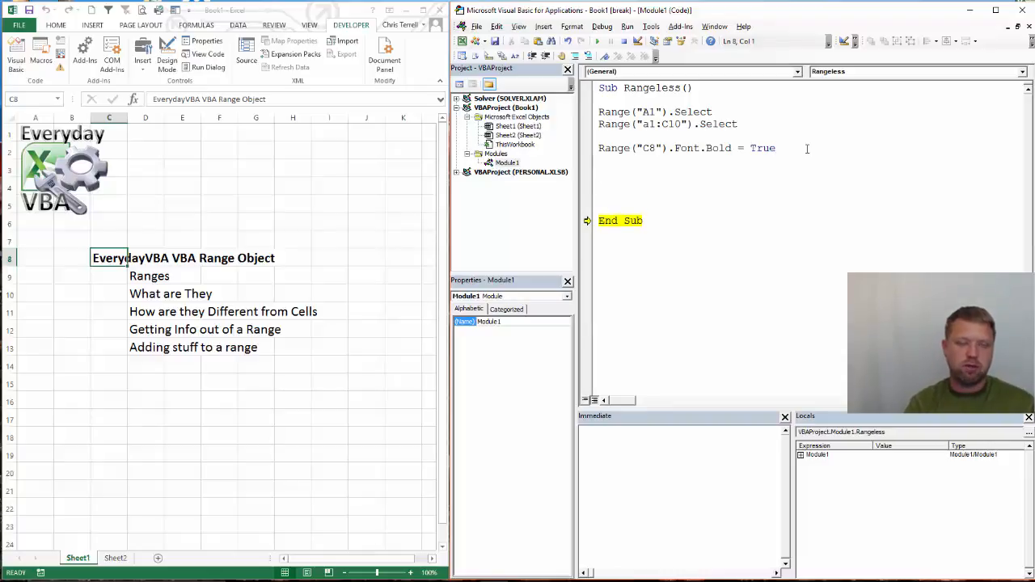
Type Range("B1:F10").Cells(2,2).Select on a new Rangeless line, highlighting B1:F10.
{"action": "type", "text": "Range ("}
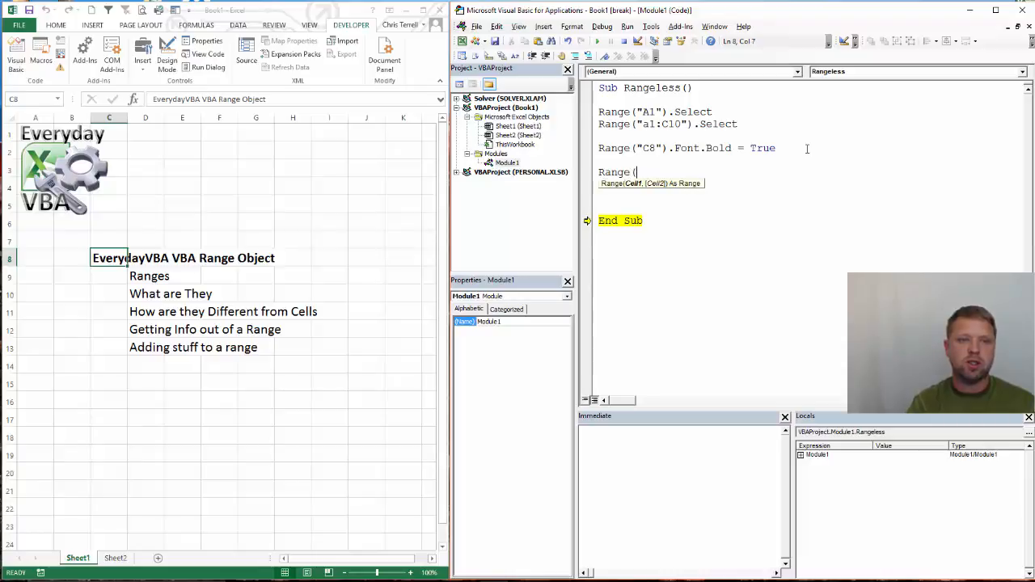
{"action": "type", "text": "\"A1"}
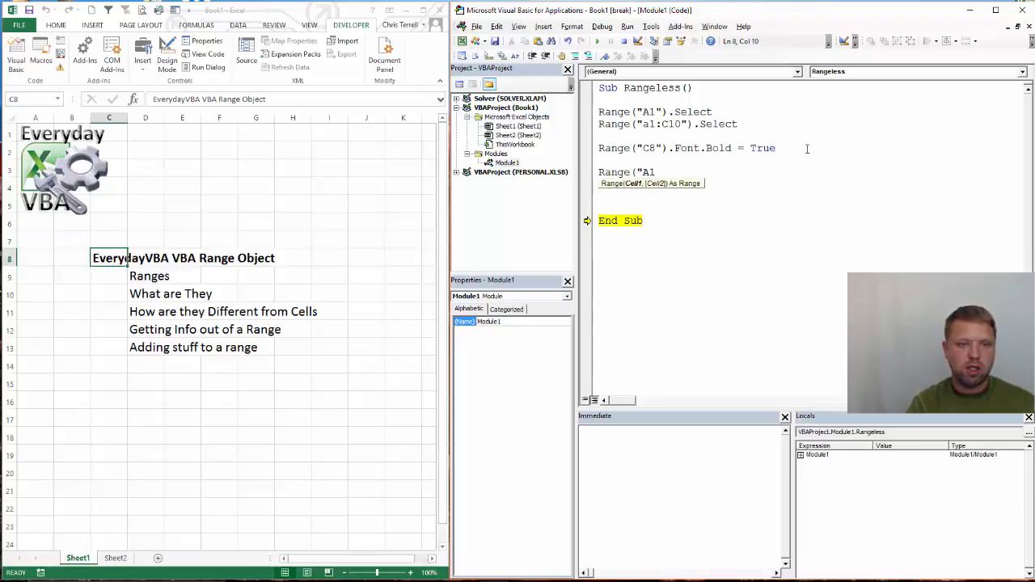
{"action": "type", "text": ":C1"}
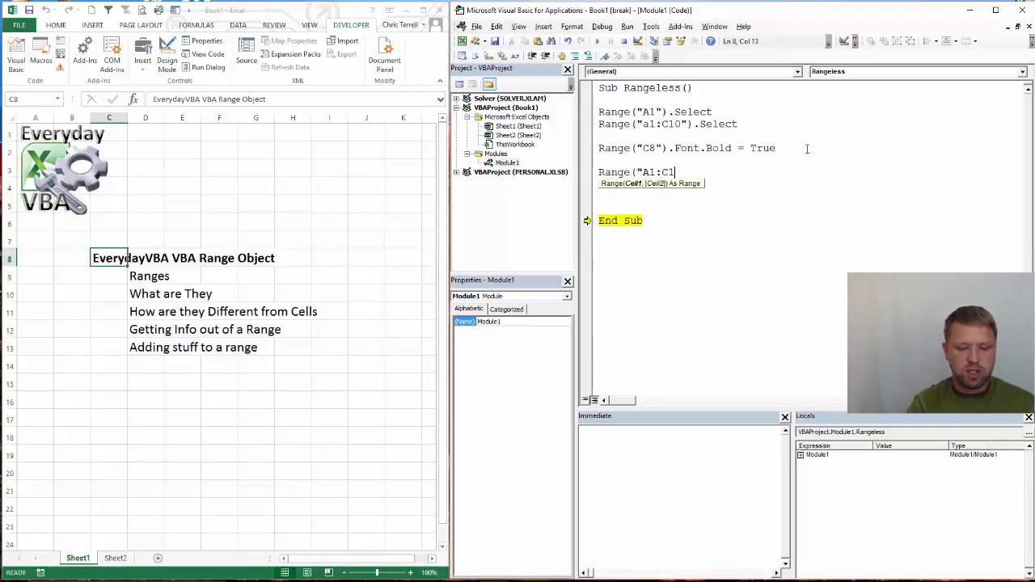
{"action": "type", "text": "0\")"}
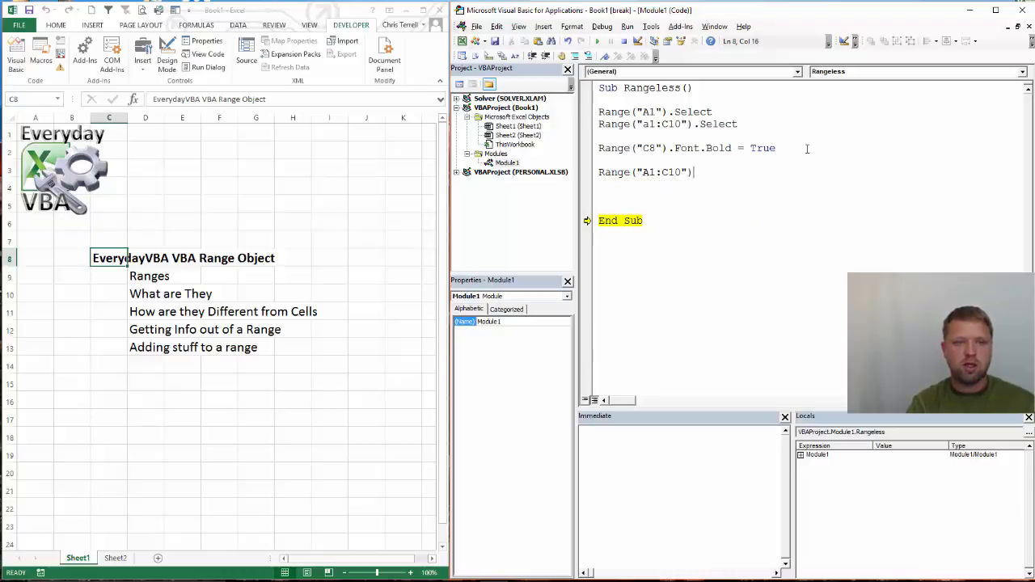
{"action": "type", "text": ".Cells("}
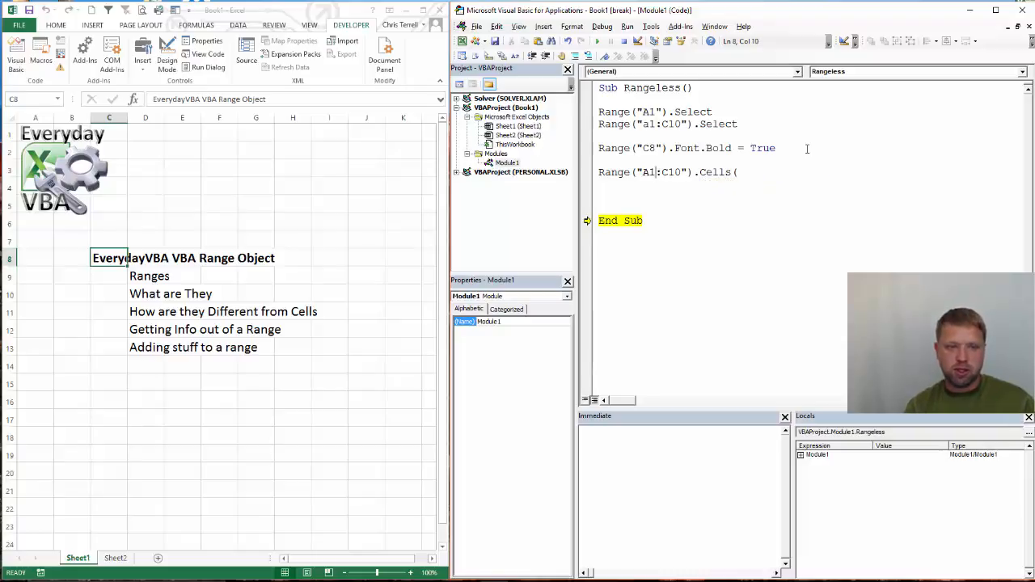
{"action": "type", "text": "B"}
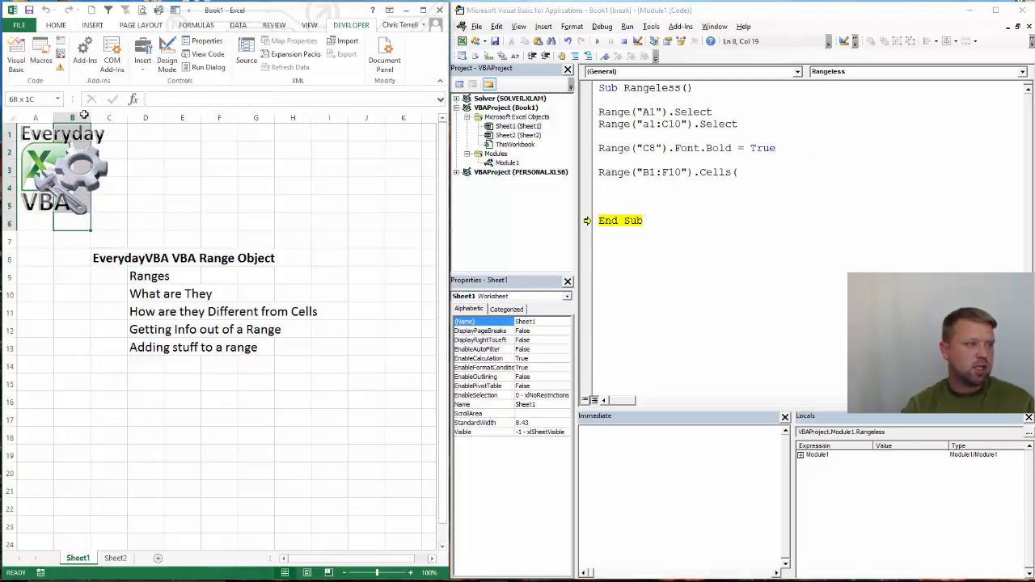
{"action": "left_click_drag", "start_coordinate": [72, 224], "coordinate": [182, 223]}
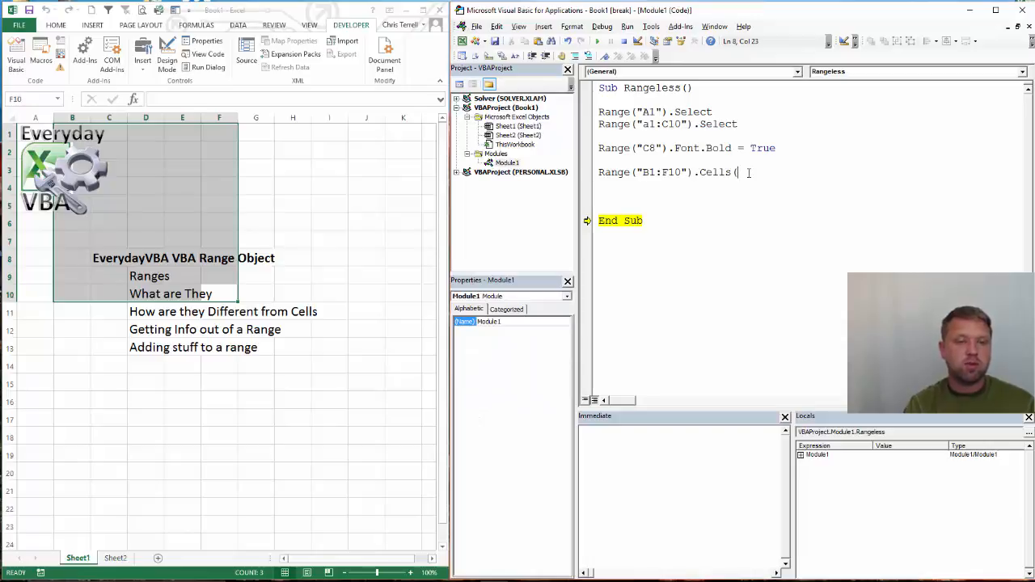
{"action": "type", "text": "2"}
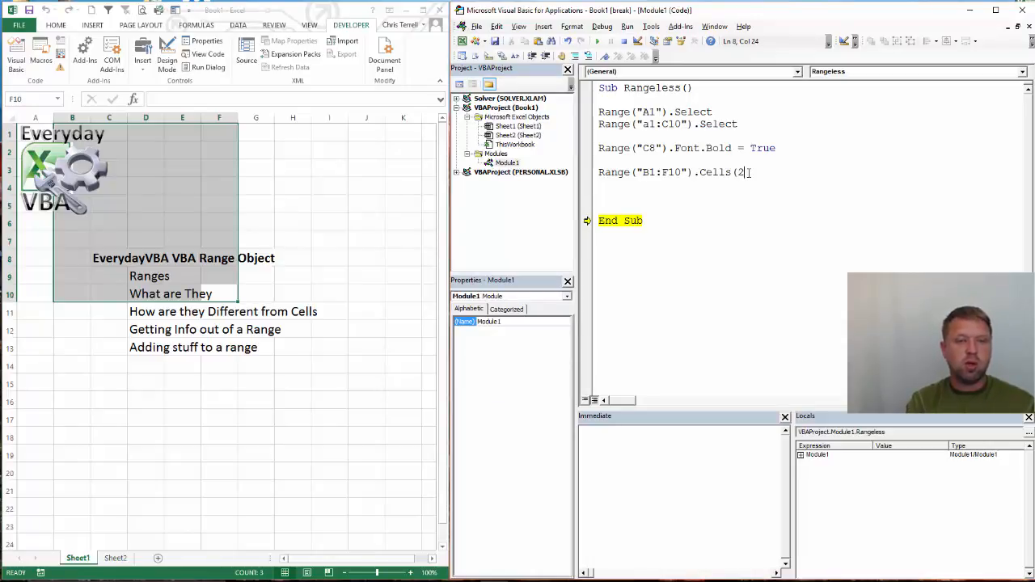
{"action": "type", "text": ","}
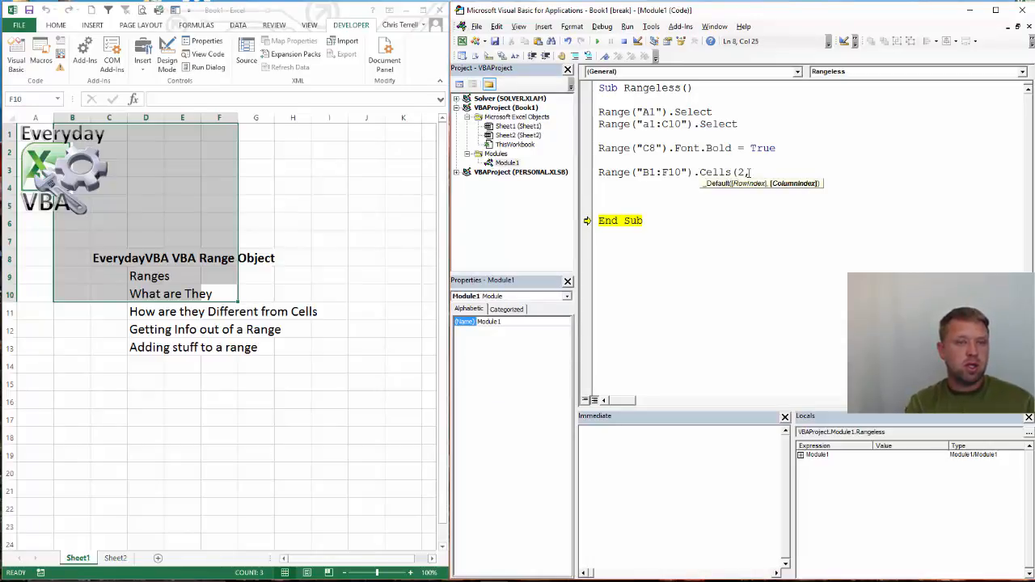
{"action": "type", "text": "2"}
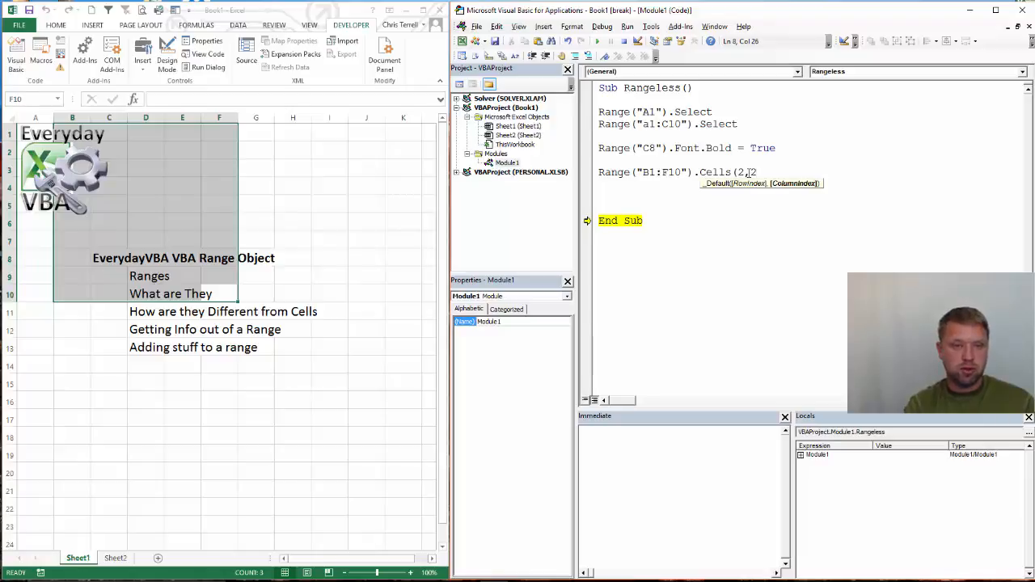
{"action": "type", "text": "2"}
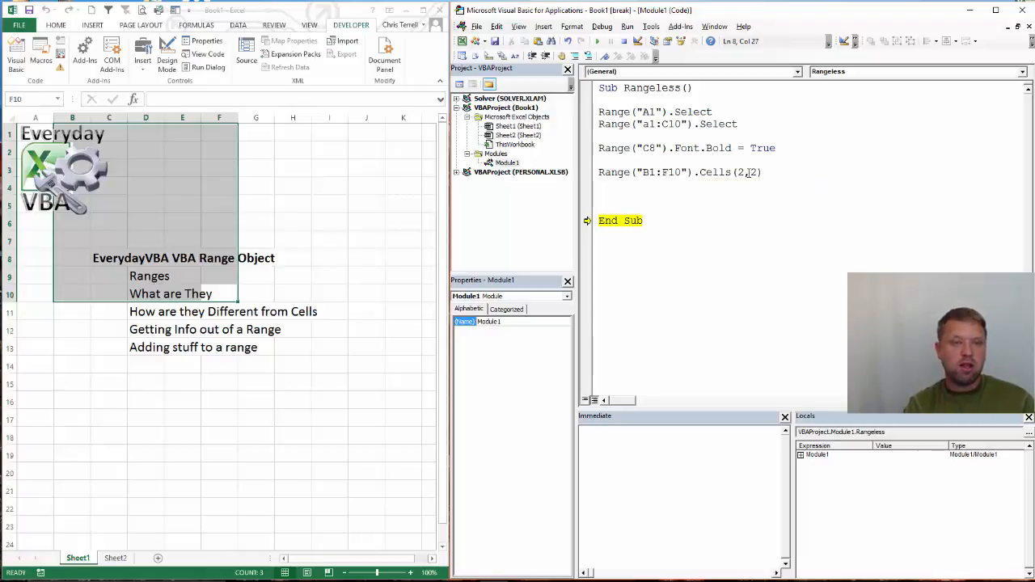
{"action": "type", "text": ".selec"}
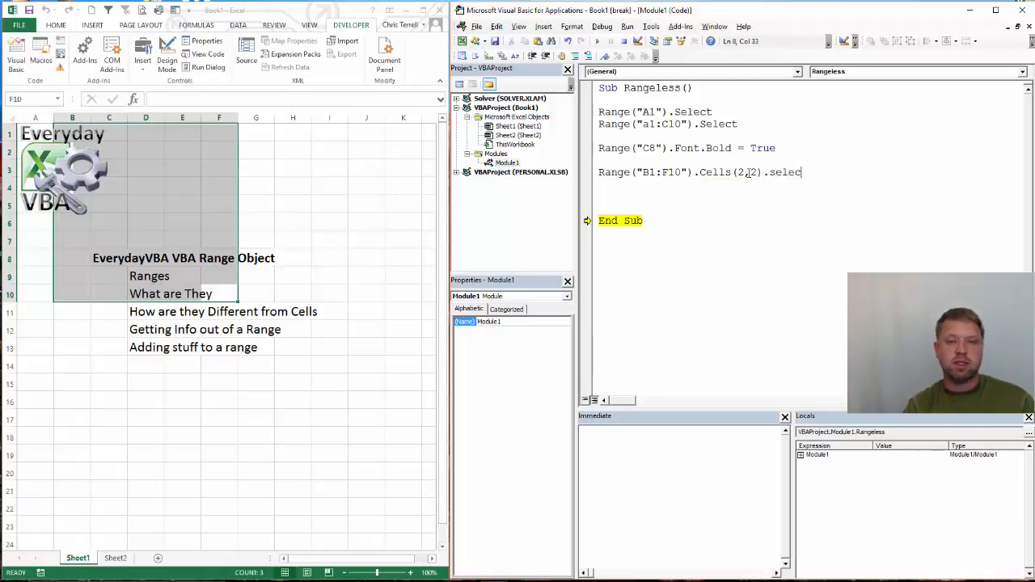
Finish the Cells(2,2) line and step through it so C2 is selected.
{"action": "key", "text": "Enter"}
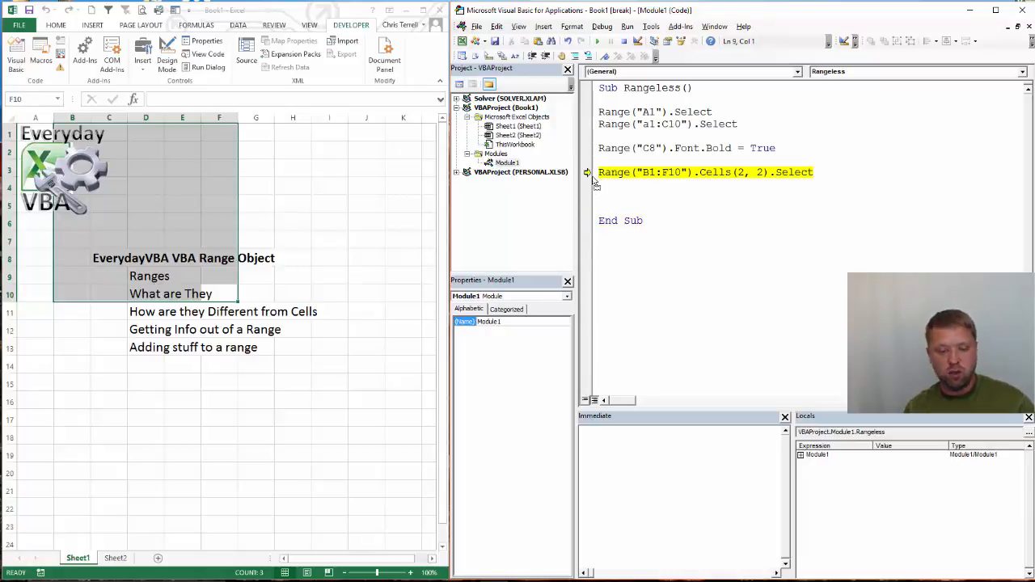
{"action": "key", "text": "F8"}
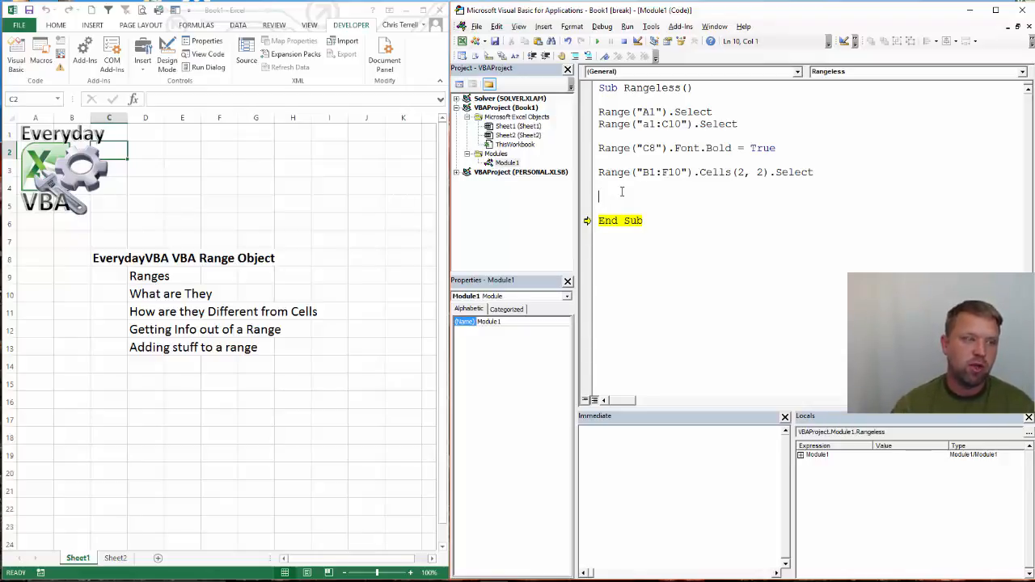
Switch to Sheet2 and type Sheets("Sheet1").Range("C2") = "This is a Sentence".
{"action": "left_click", "coordinate": [114, 558]}
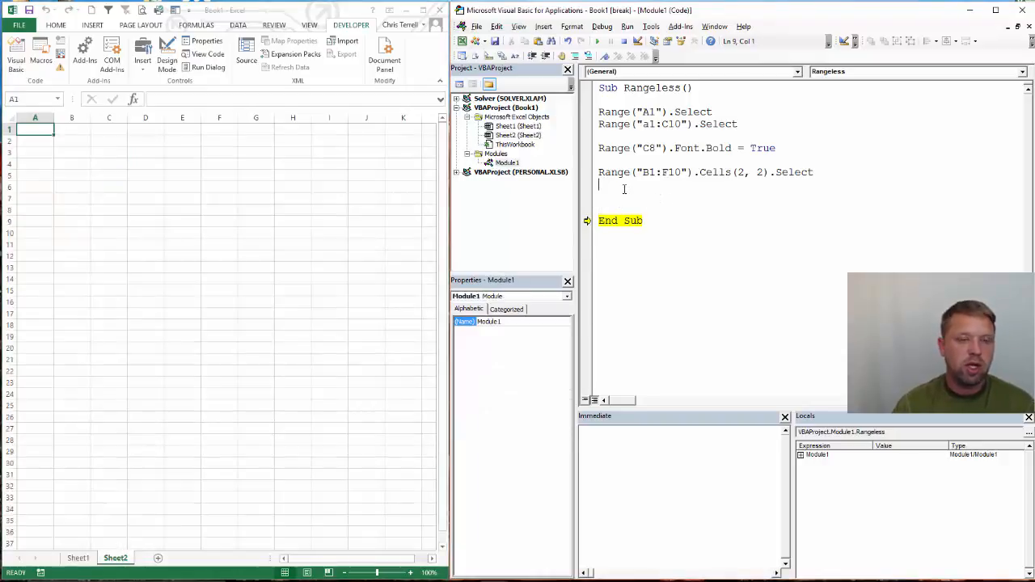
{"action": "type", "text": "Sh"}
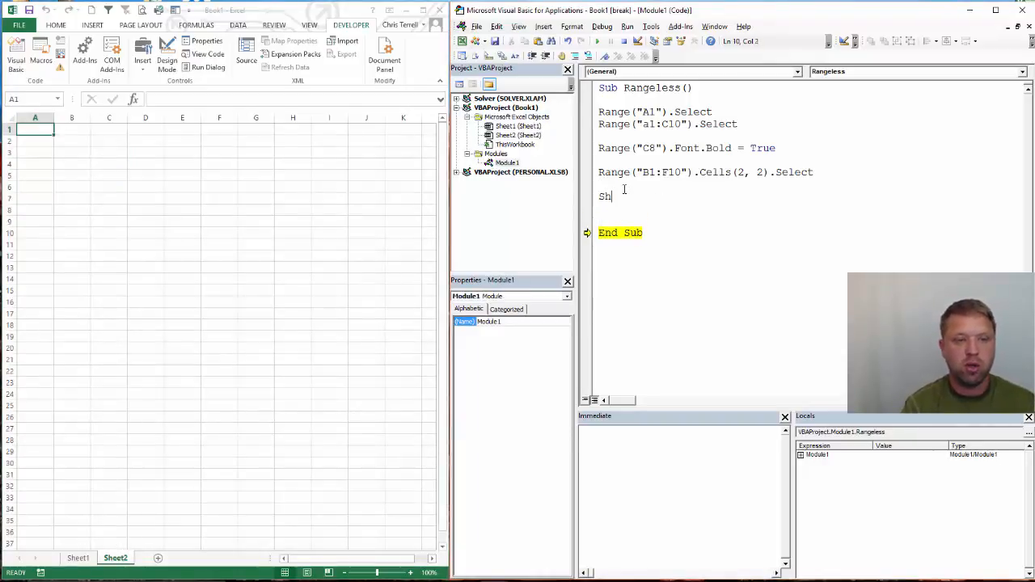
{"action": "type", "text": "eets"}
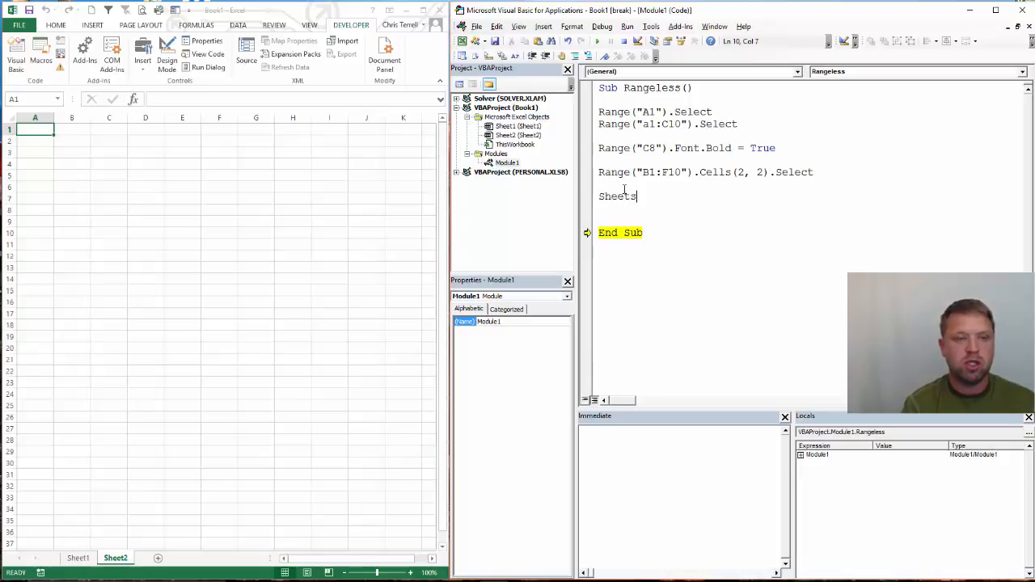
{"action": "type", "text": "(\"Sheet"}
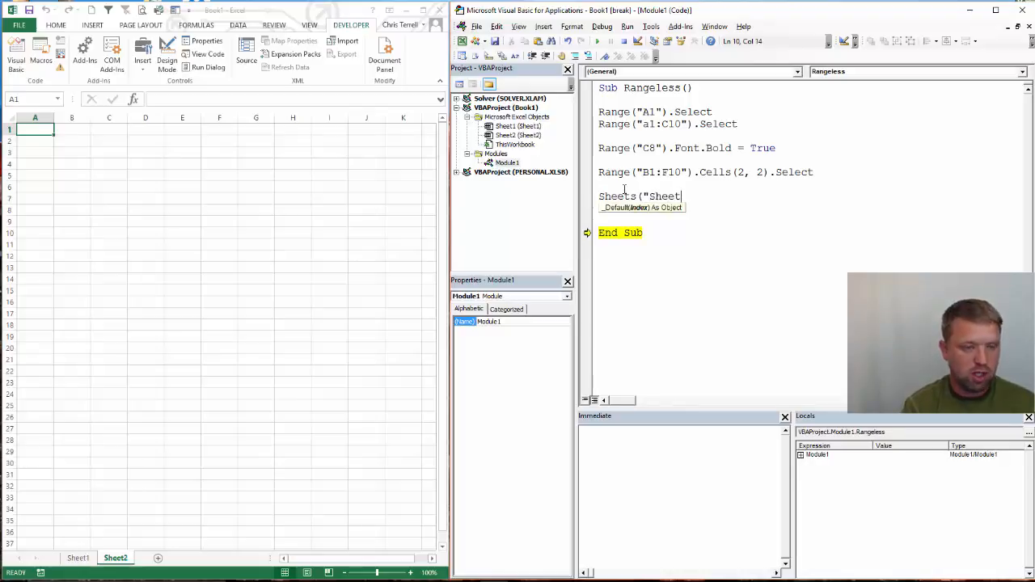
{"action": "type", "text": "1\")"}
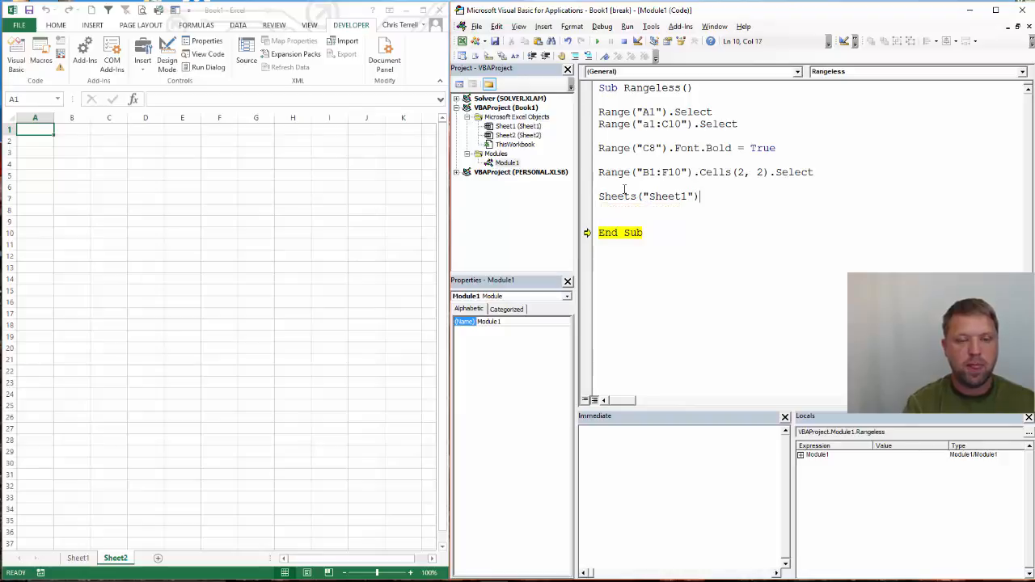
{"action": "type", "text": ".range("}
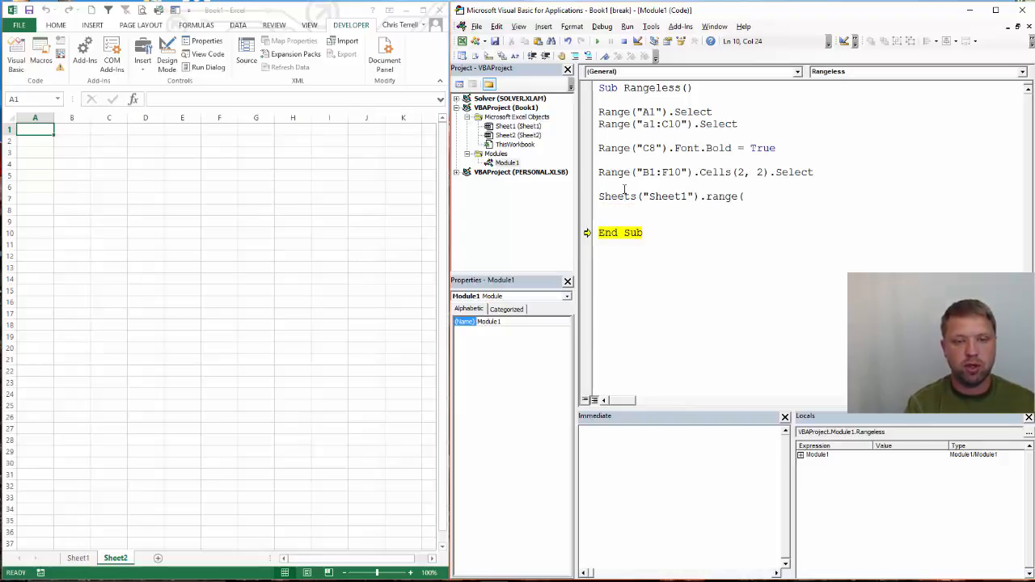
{"action": "type", "text": "C"}
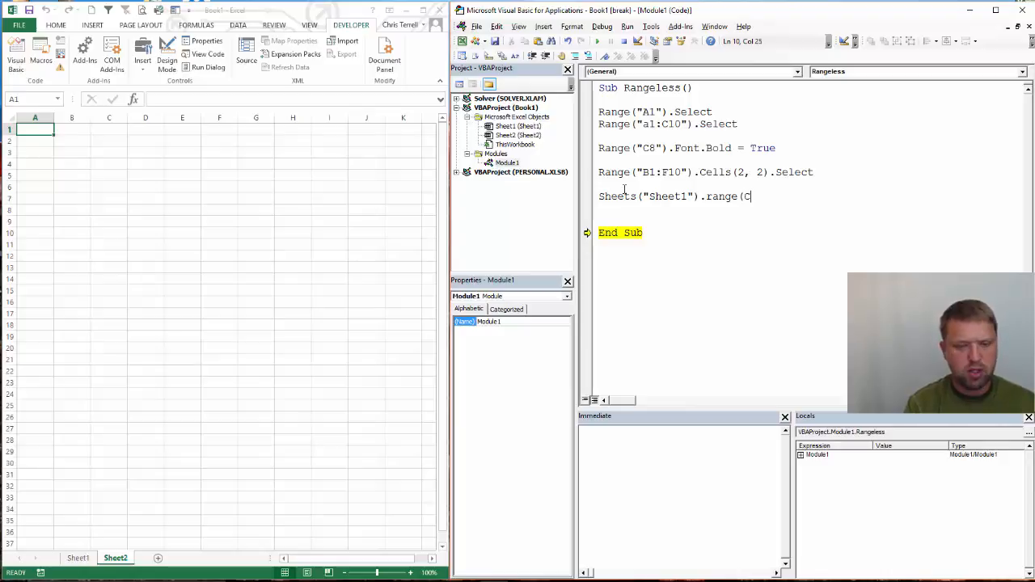
{"action": "type", "text": ":"}
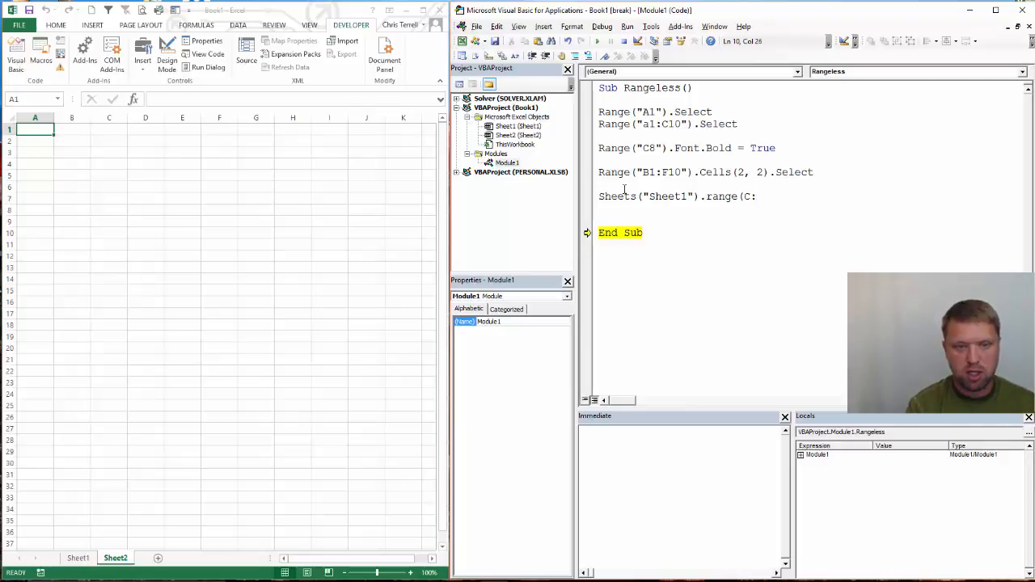
{"action": "type", "text": "2)"}
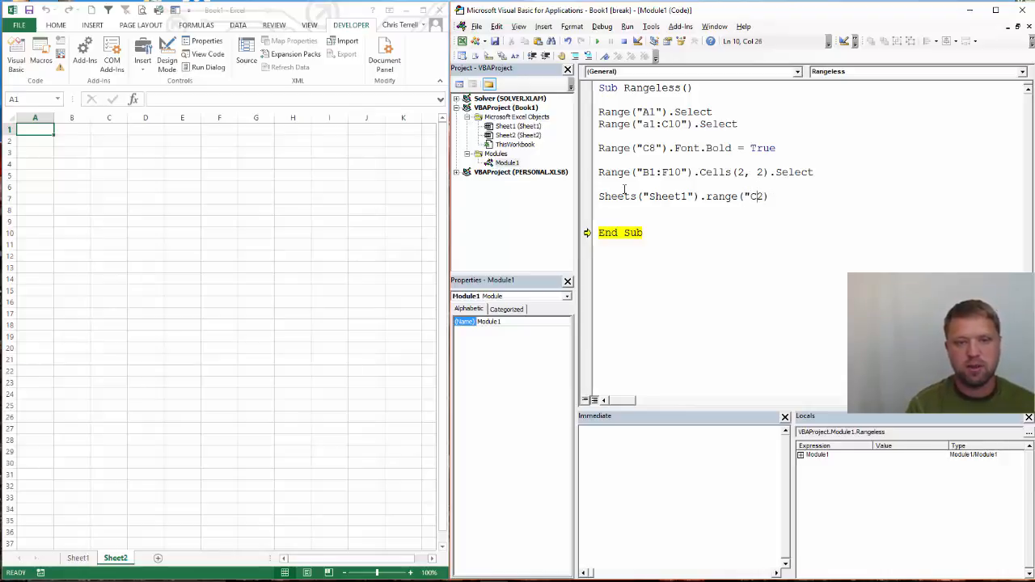
{"action": "type", "text": ")"}
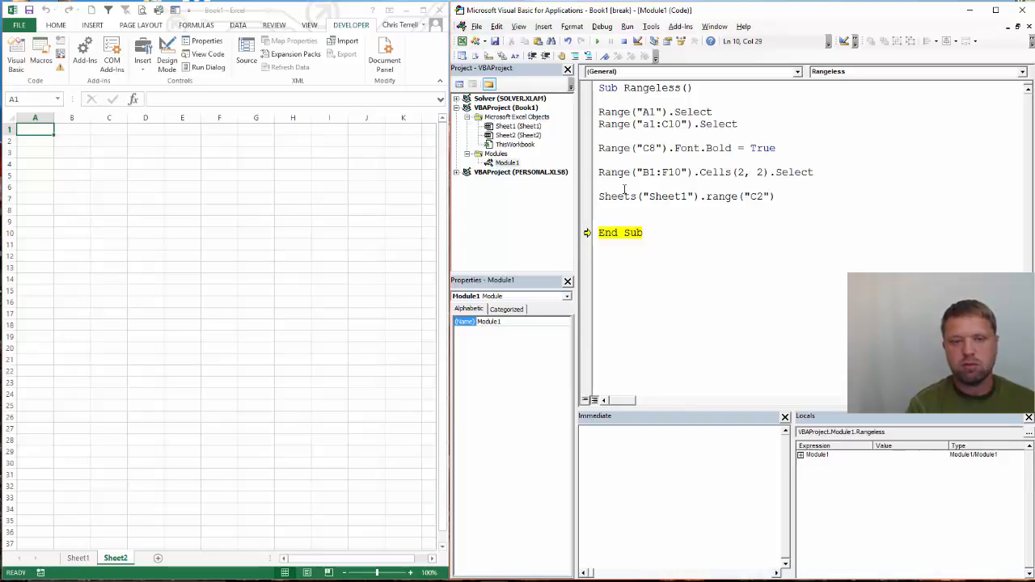
{"action": "type", "text": "= \"Thi"}
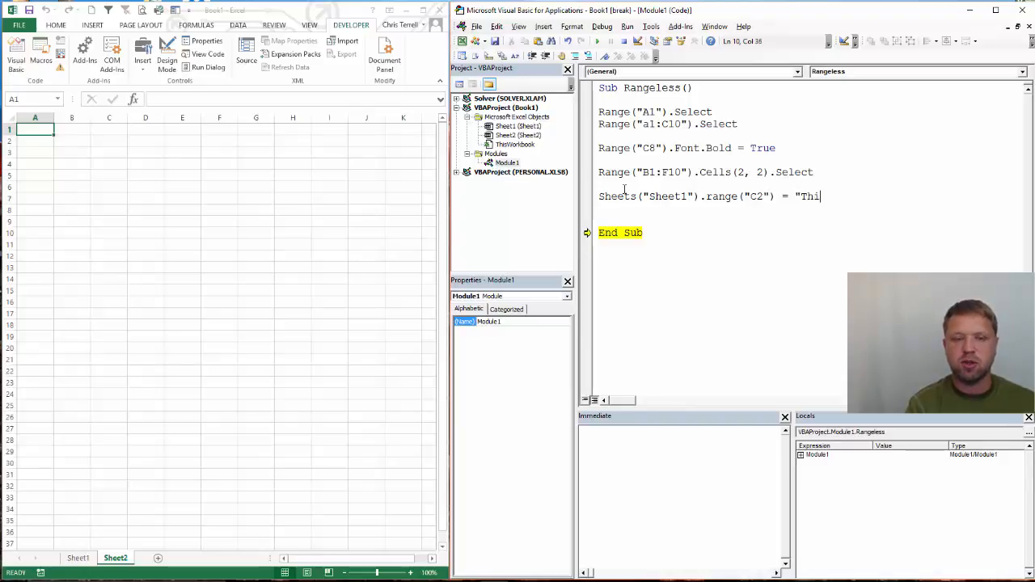
{"action": "type", "text": "s is a"}
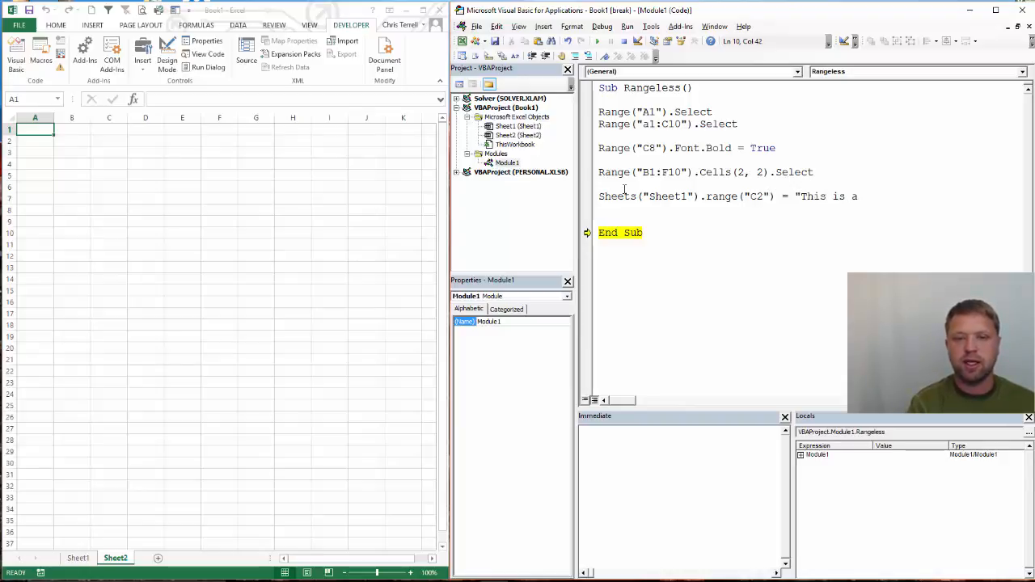
{"action": "type", "text": "Sentance"}
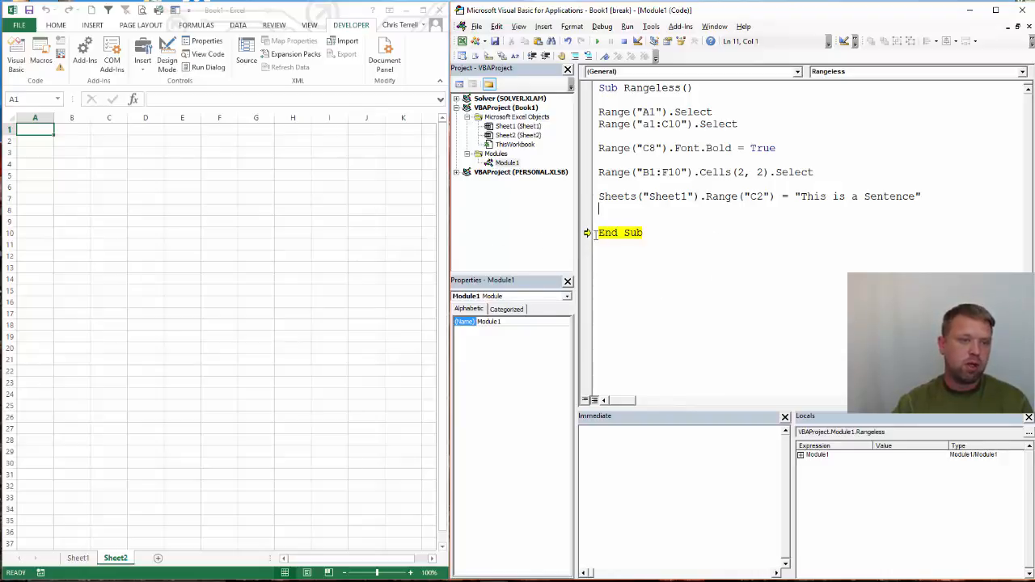
Step through the new line with F8 and check C2 on Sheet1.
{"action": "key", "text": "F8"}
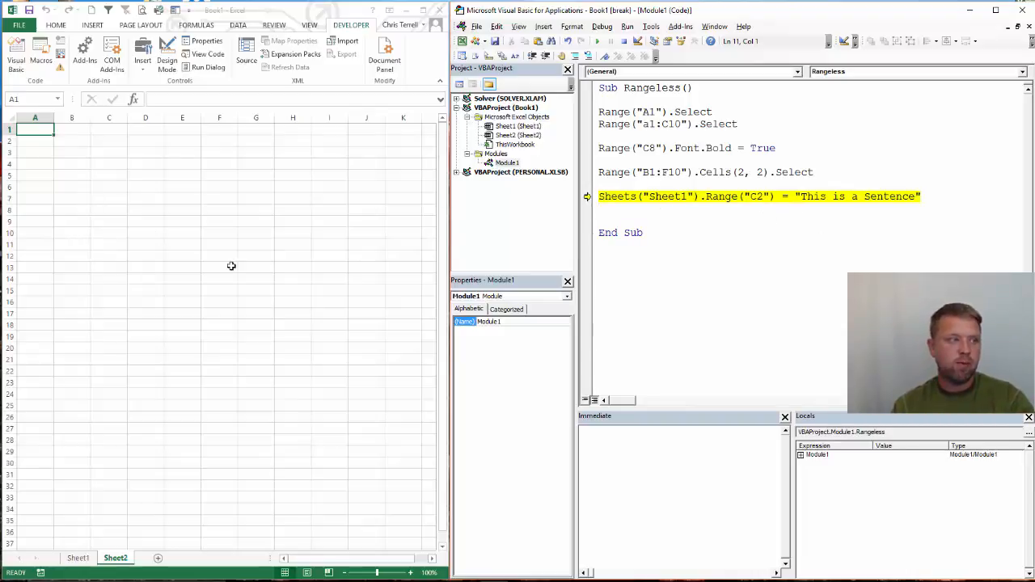
{"action": "mouse_move", "coordinate": [455, 269]}
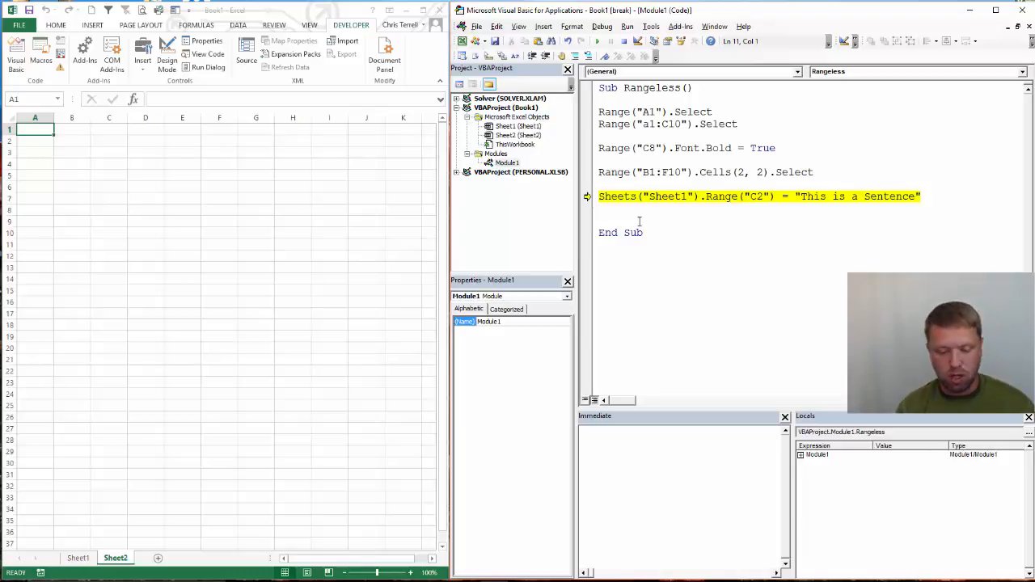
{"action": "key", "text": "F8"}
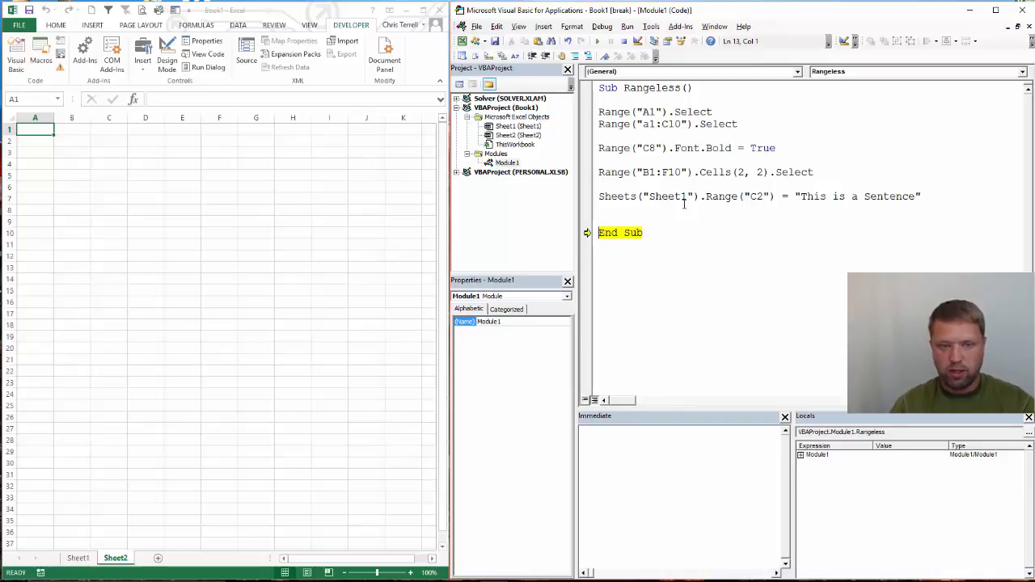
{"action": "mouse_move", "coordinate": [97, 558]}
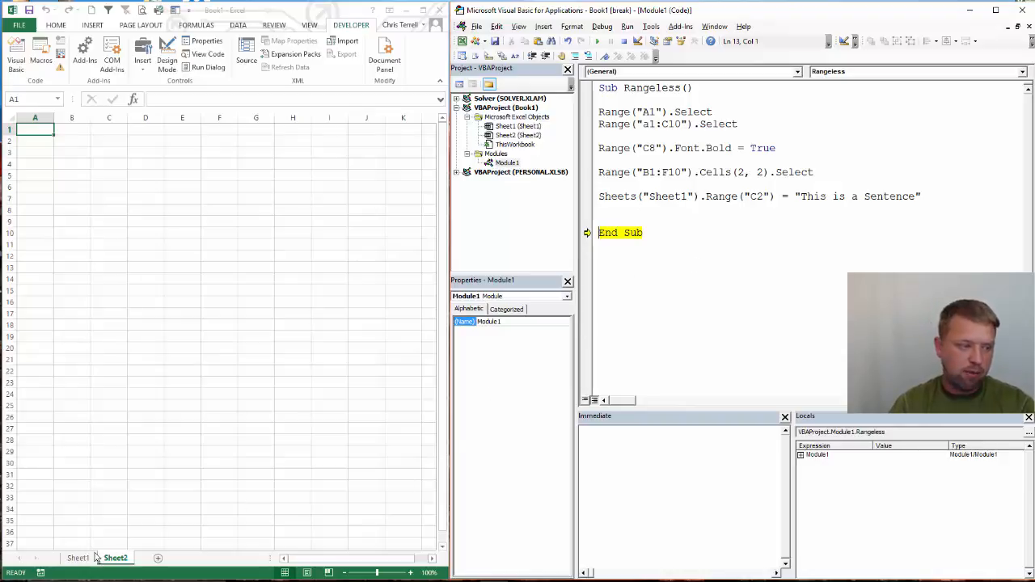
{"action": "left_click", "coordinate": [78, 558]}
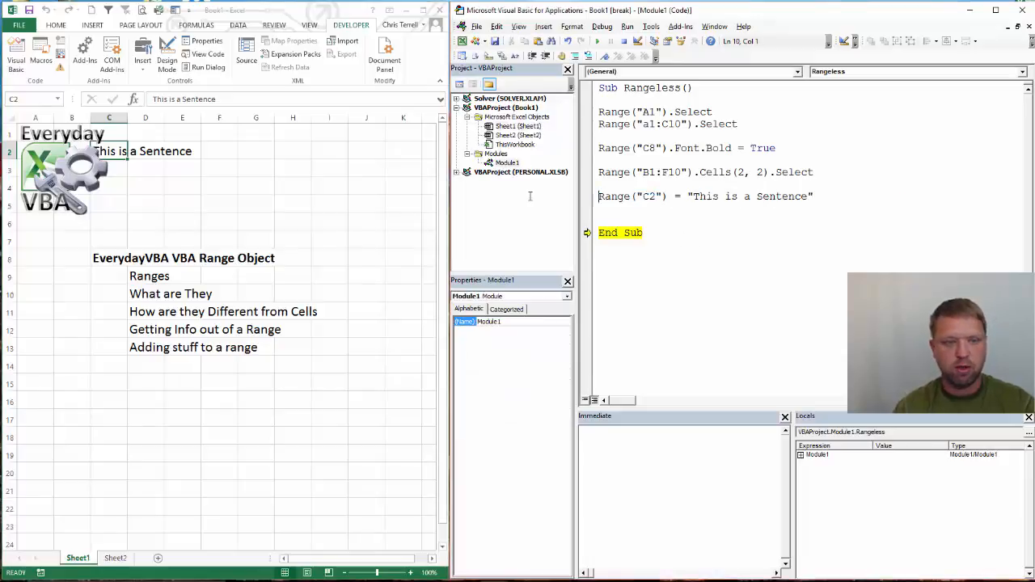
With Sheet2 active, re-run the Range("C2") line with F8, then view Sheet1.
{"action": "left_click", "coordinate": [115, 558]}
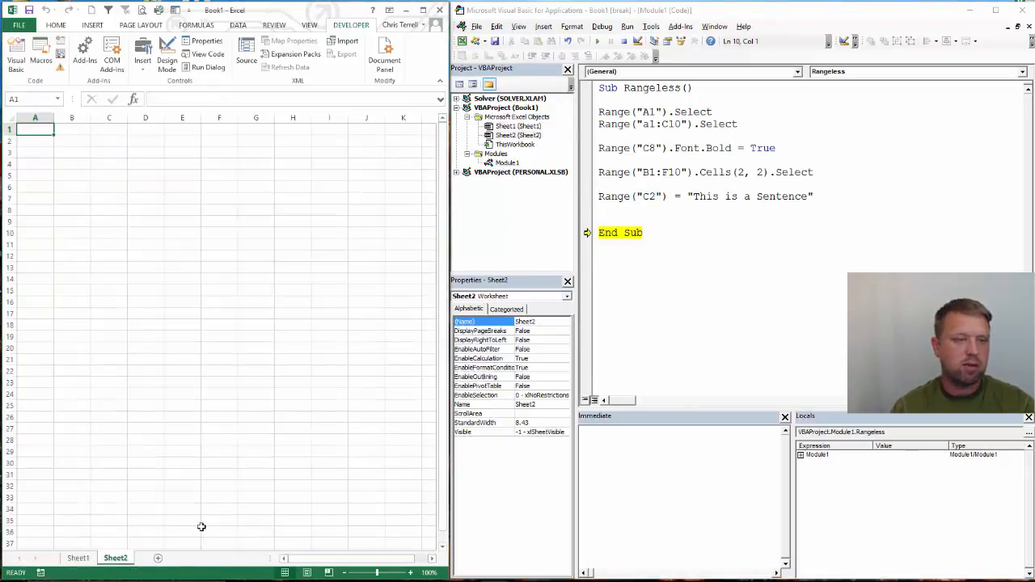
{"action": "left_click", "coordinate": [507, 163]}
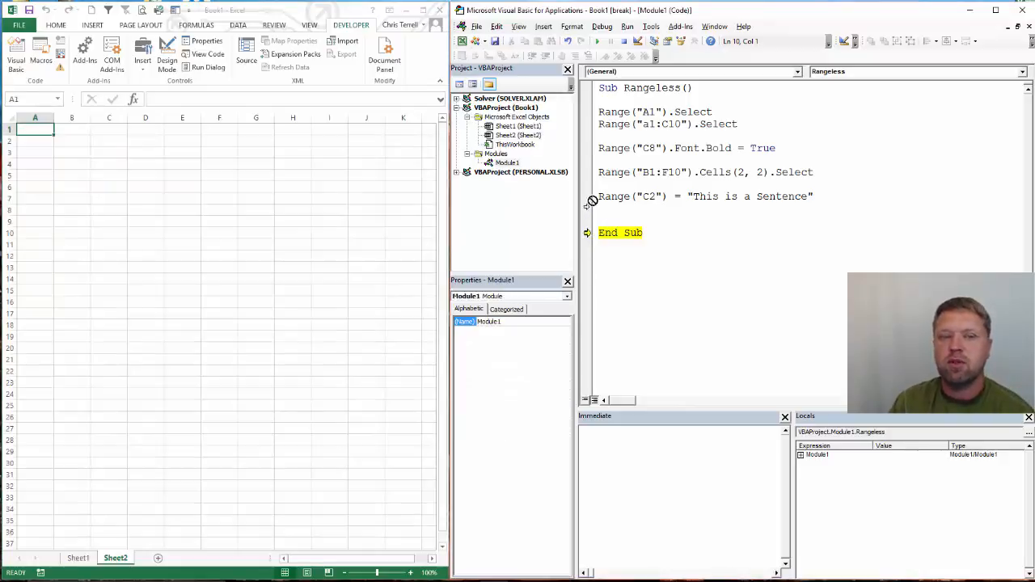
{"action": "key", "text": "F8"}
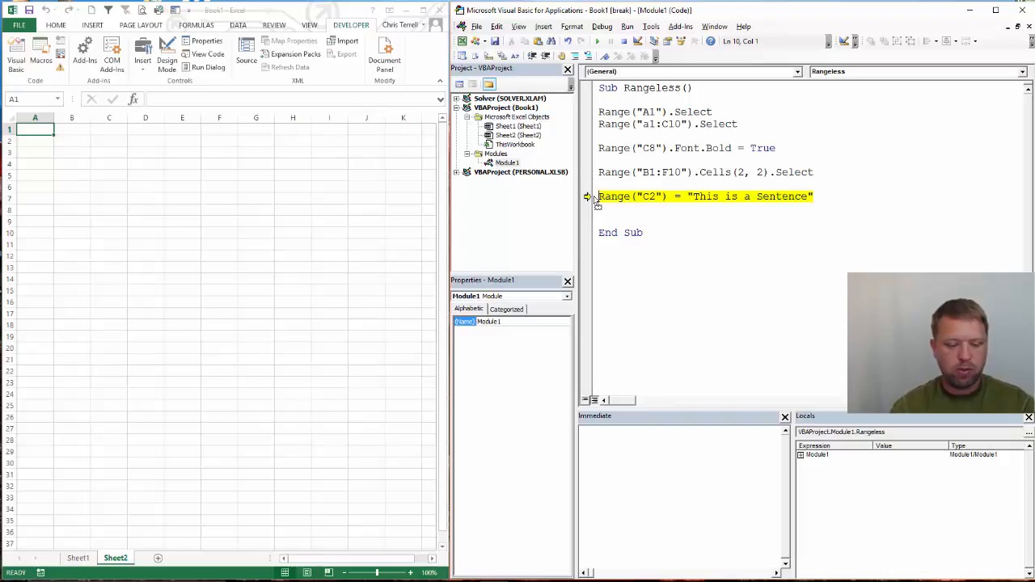
{"action": "mouse_move", "coordinate": [612, 195]}
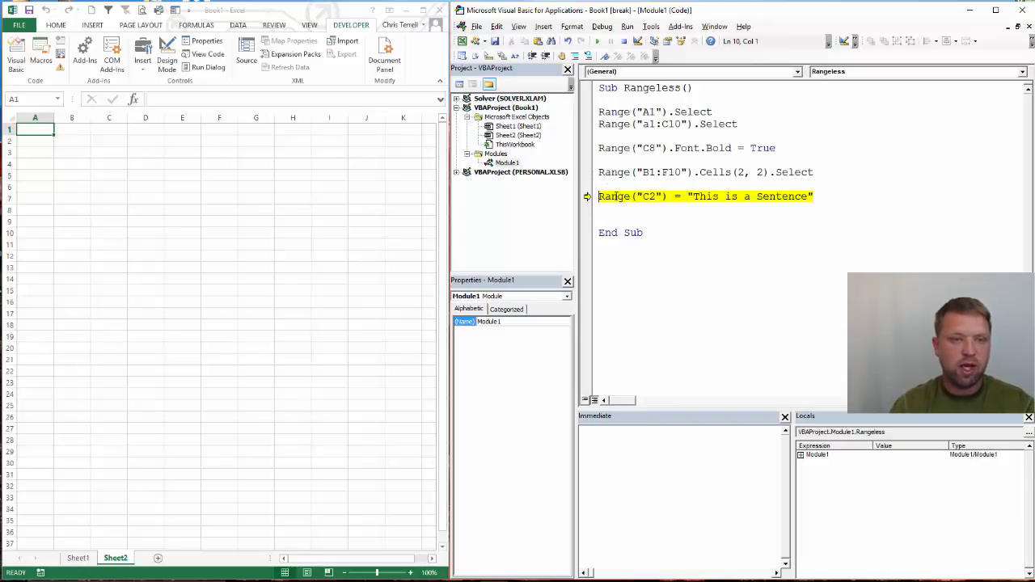
{"action": "mouse_move", "coordinate": [730, 201]}
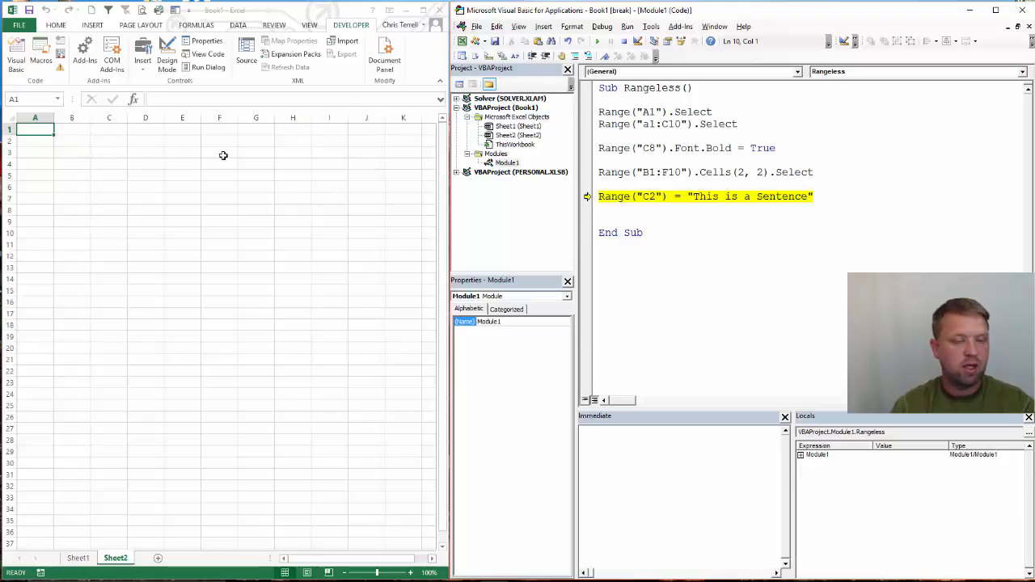
{"action": "key", "text": "F8"}
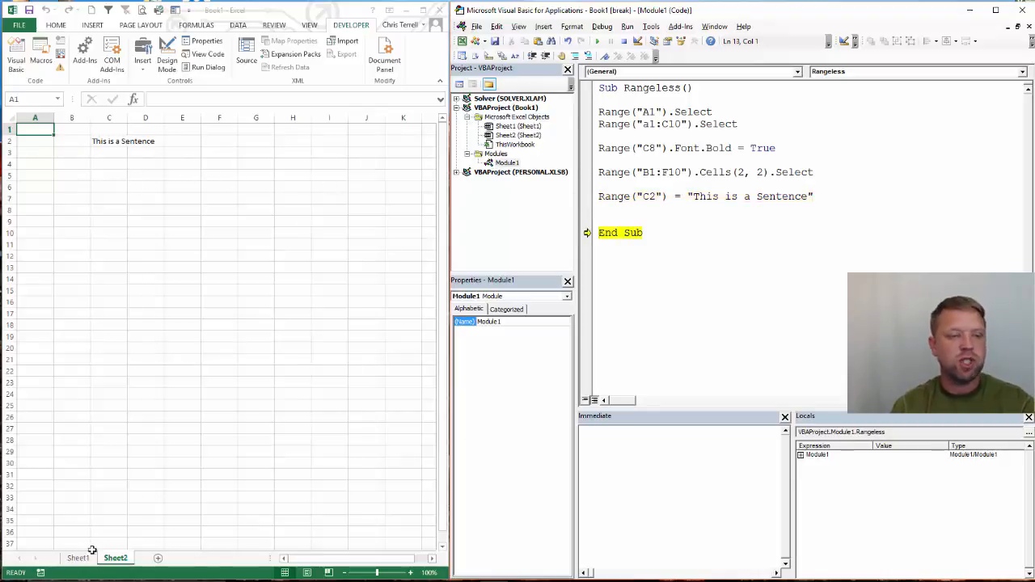
{"action": "left_click", "coordinate": [77, 558]}
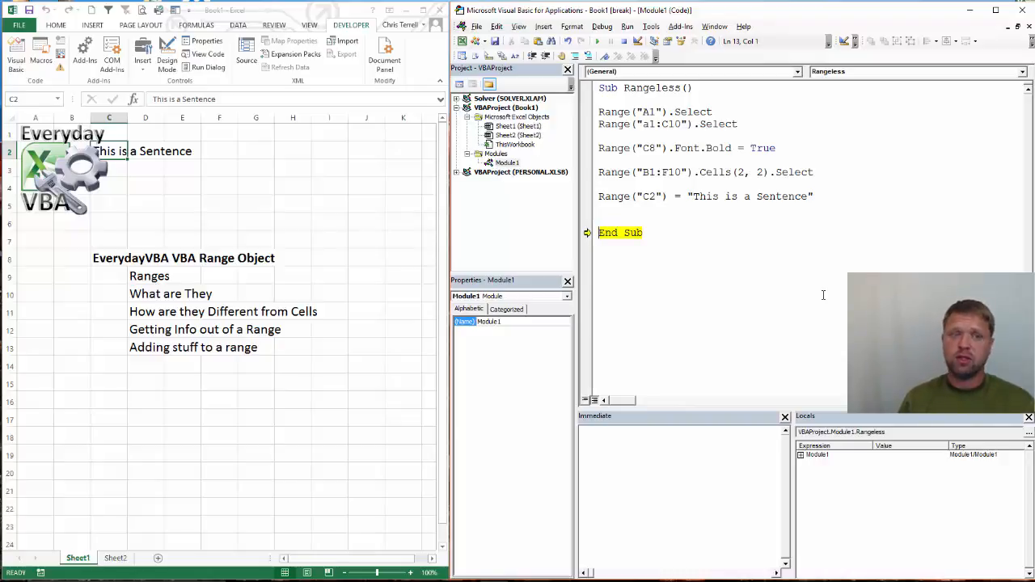
Add a 'Dim rng As Range' declaration right after Sub Rangeless().
{"action": "left_click", "coordinate": [693, 87]}
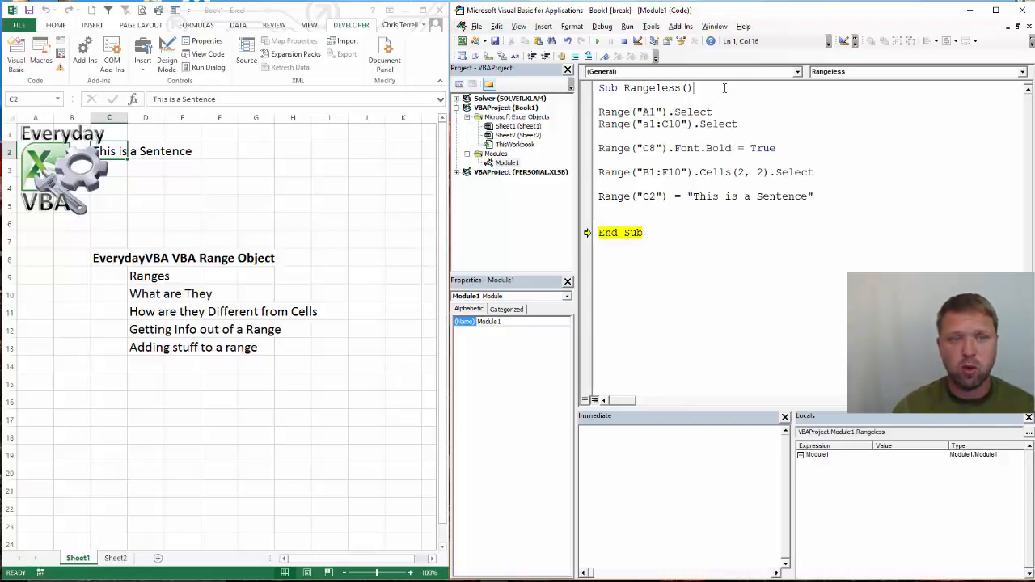
{"action": "type", "text": "D"}
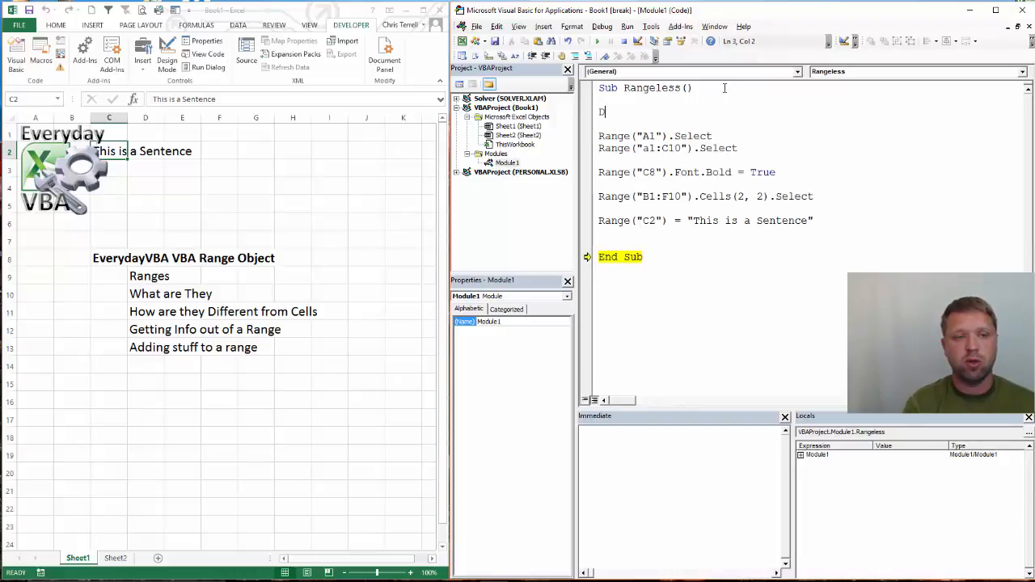
{"action": "type", "text": "Declare"}
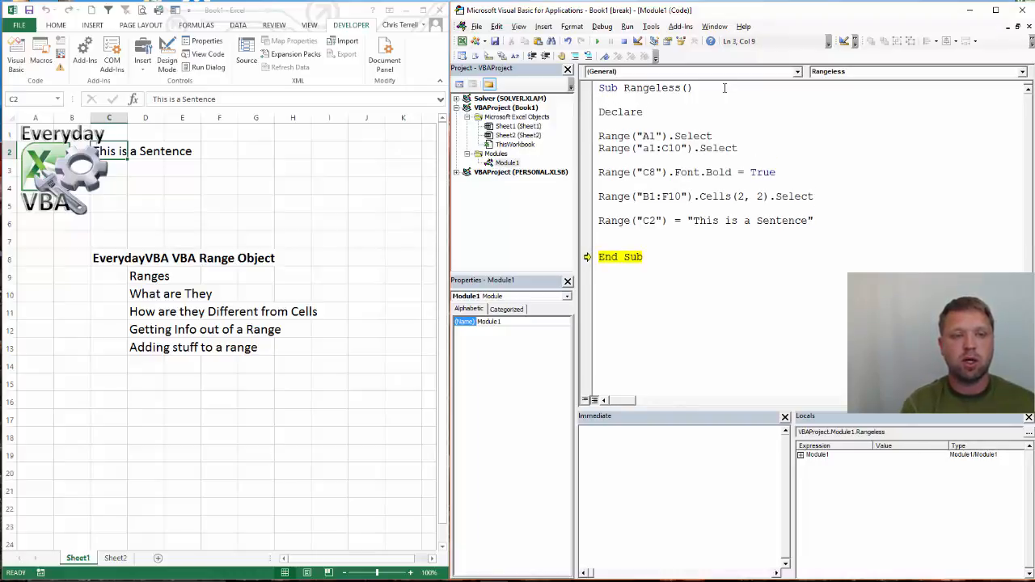
{"action": "type", "text": "rng as range"}
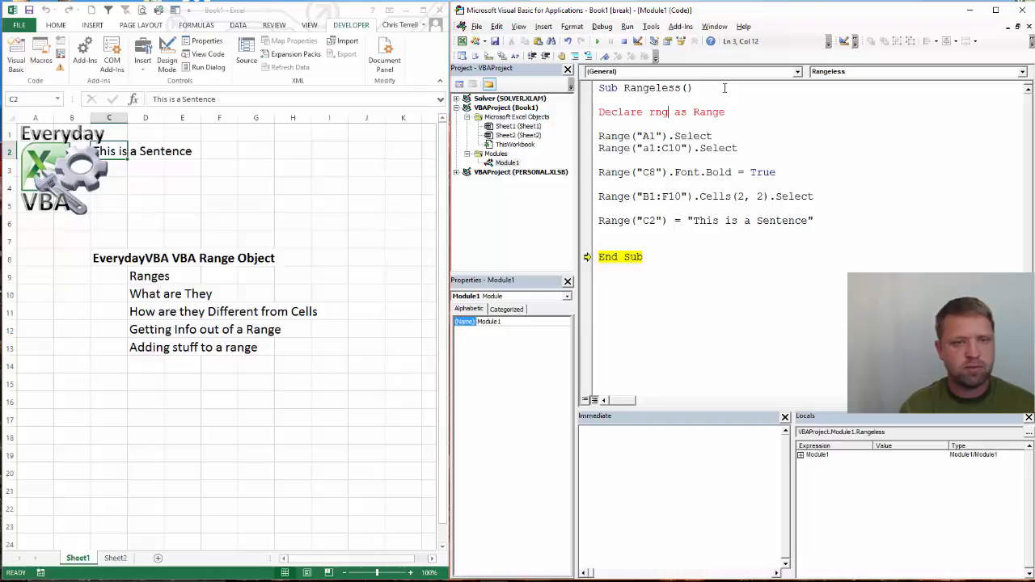
{"action": "key", "text": "BackSpace"}
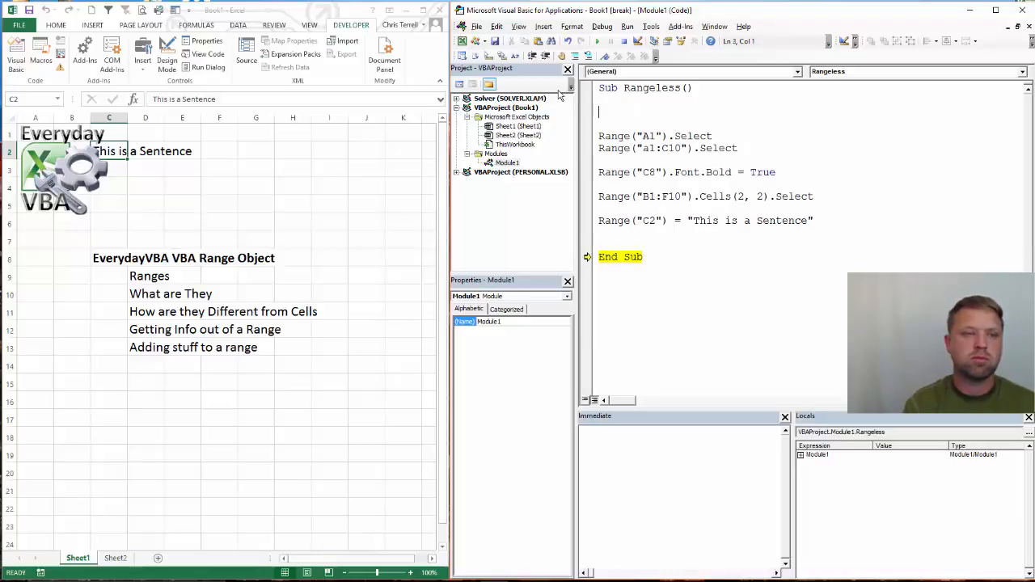
{"action": "type", "text": "Dim r"}
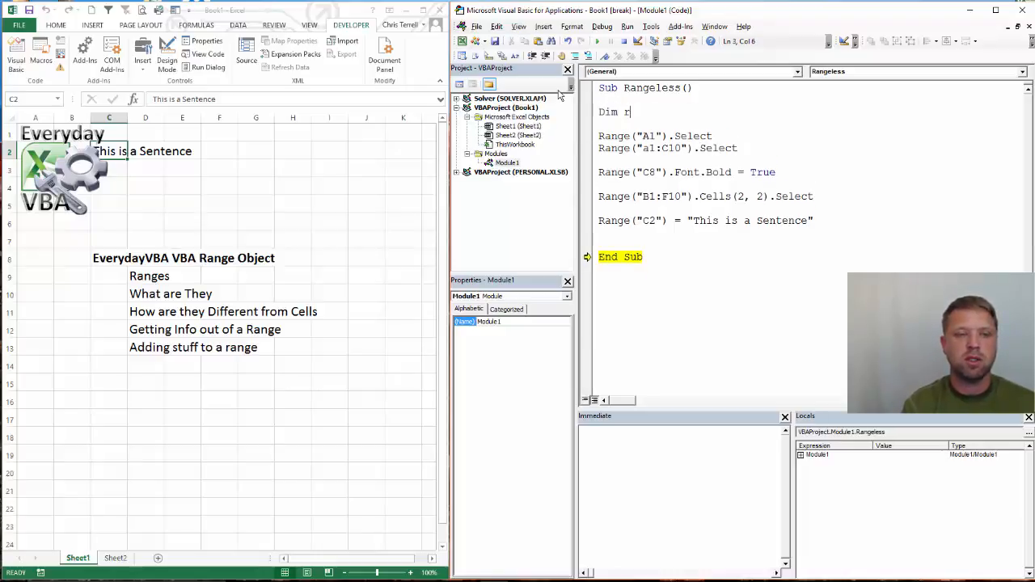
{"action": "type", "text": "ng as ra"}
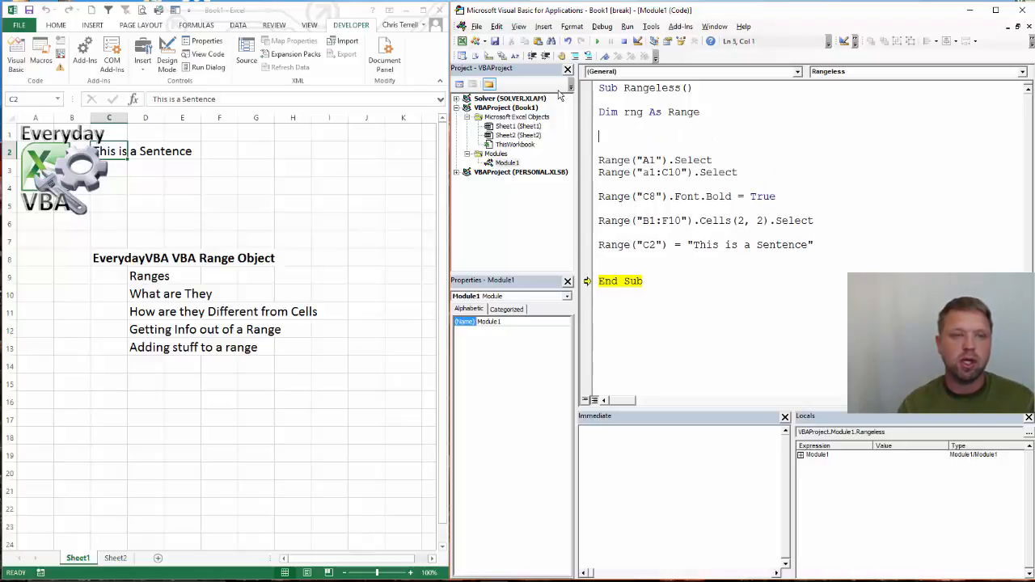
Add the line Set rng = Range("a1:C10") below the declaration.
{"action": "type", "text": "set"}
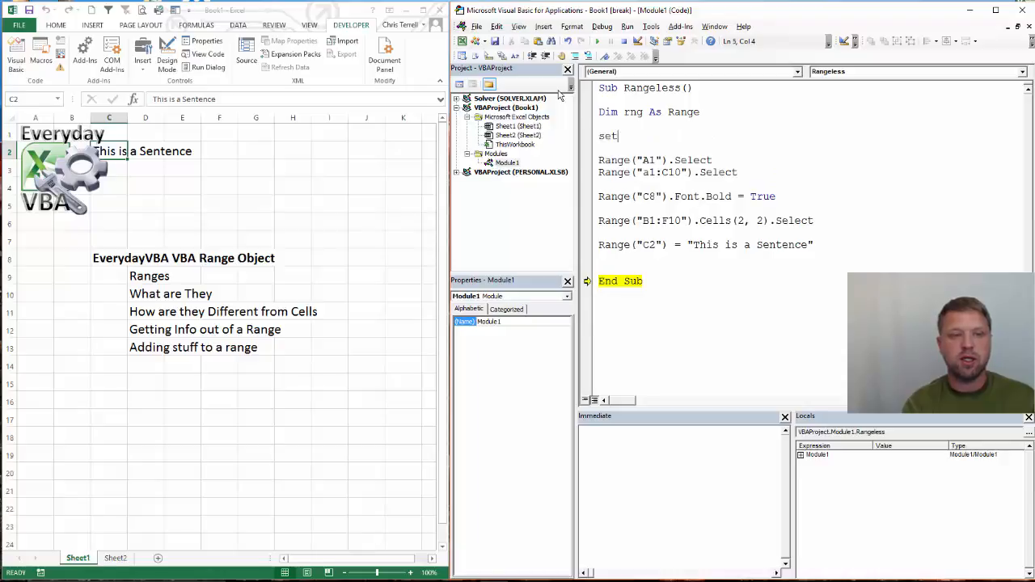
{"action": "type", "text": "rng ="}
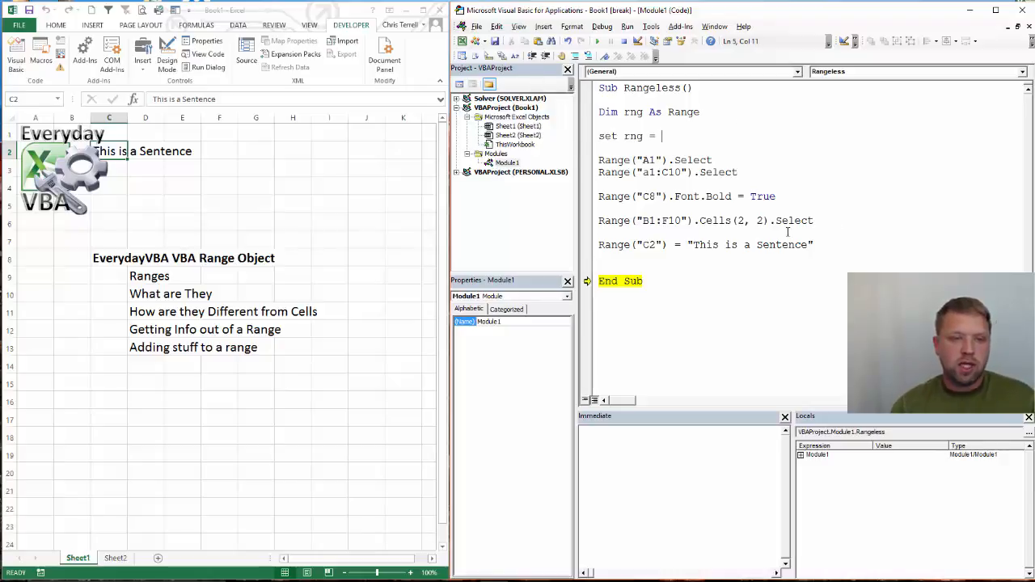
{"action": "left_click", "coordinate": [684, 172]}
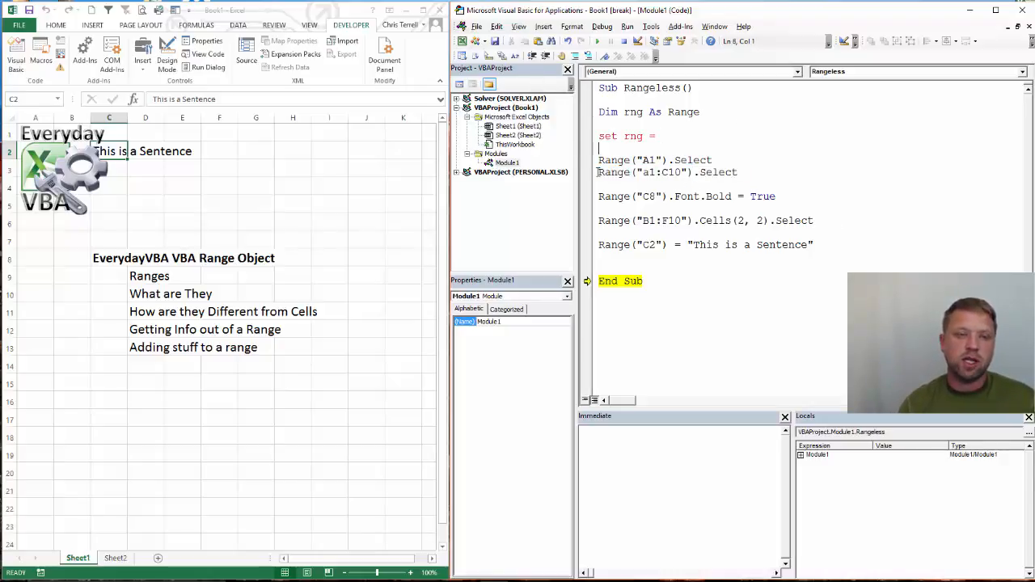
{"action": "type", "text": "Range(\"a1:C10\")"}
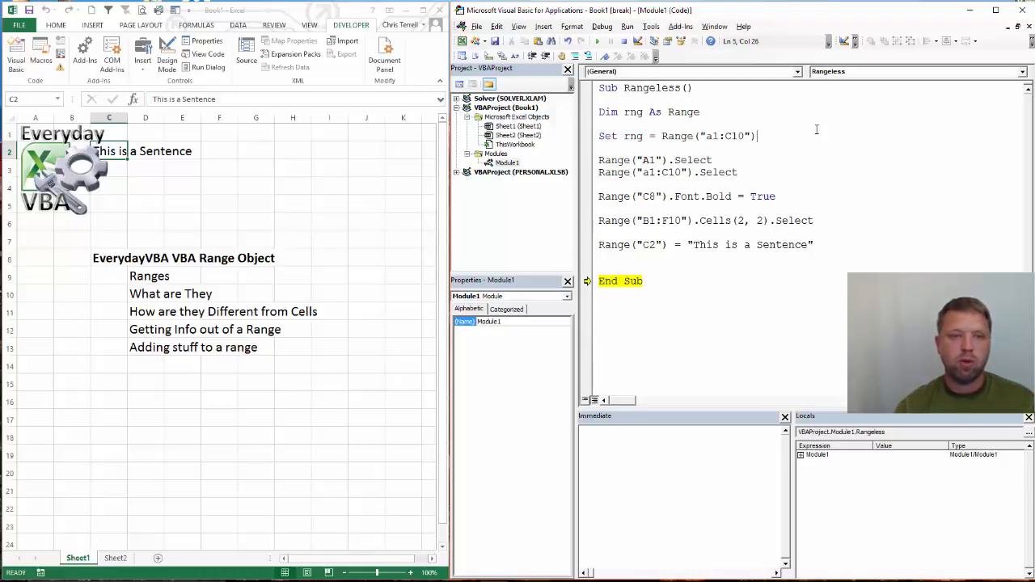
Add a rng.Select line to the Rangeless sub.
{"action": "type", "text": "rng"}
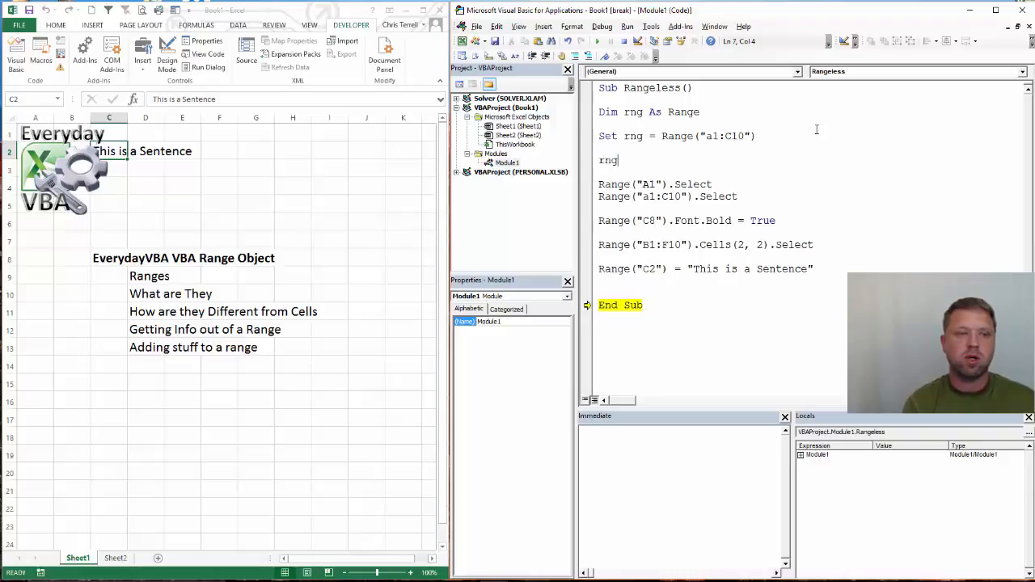
{"action": "type", "text": "."}
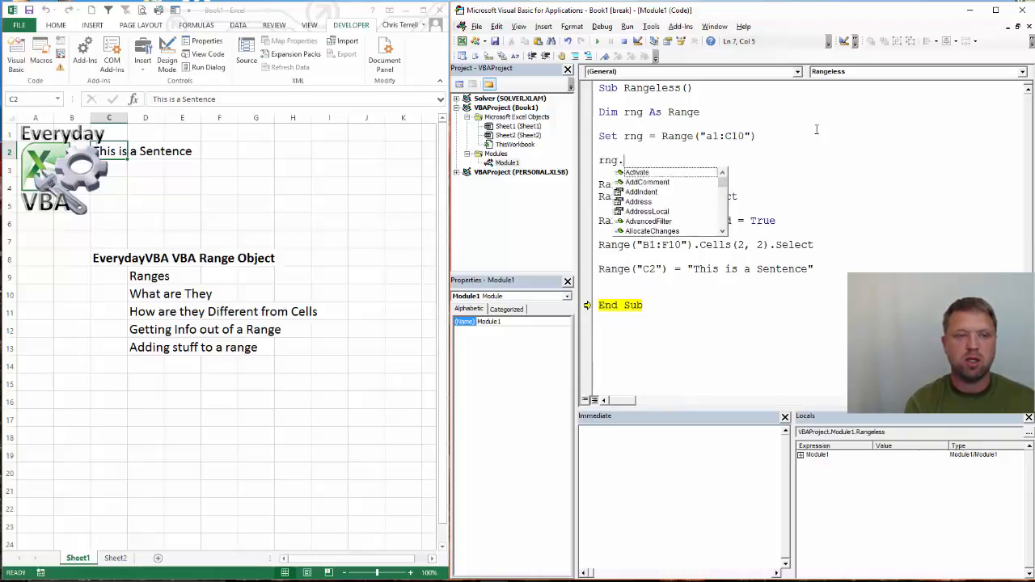
{"action": "type", "text": "SetPhonet"}
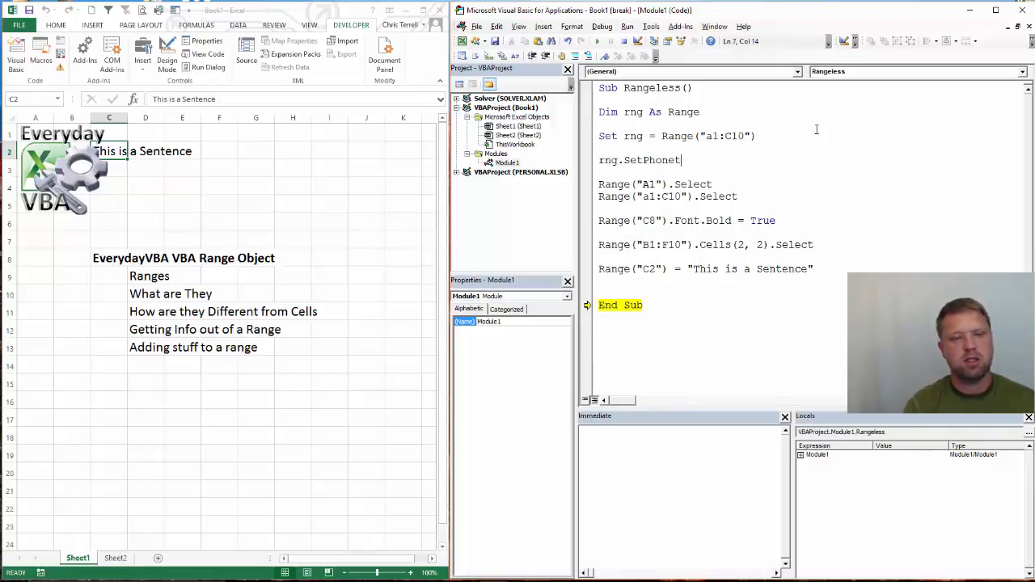
{"action": "key", "text": "BackSpace"}
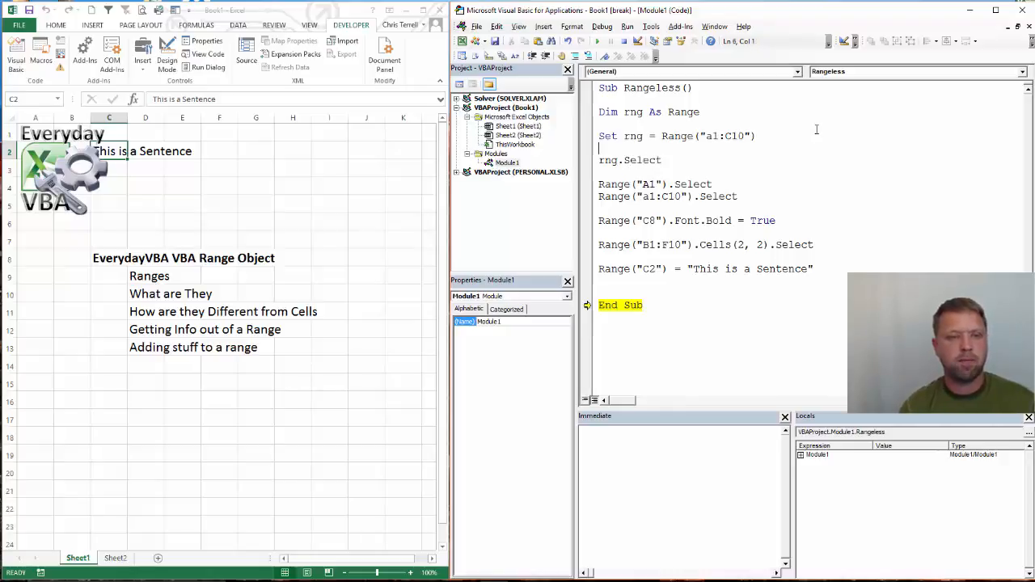
Step through the macro with F8, inspecting rng in Locals, until A1:C10 is selected.
{"action": "key", "text": "F8"}
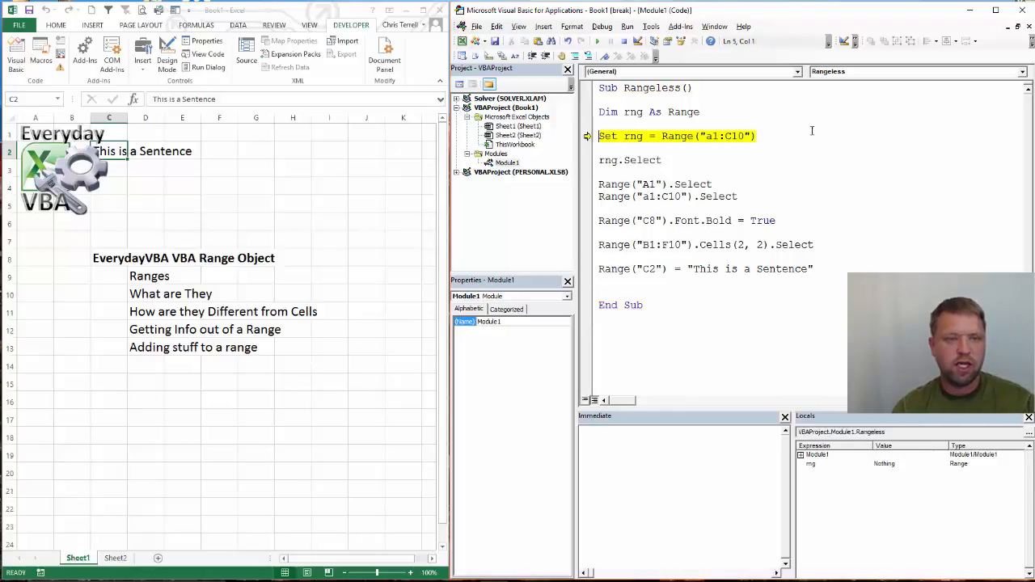
{"action": "key", "text": "F8"}
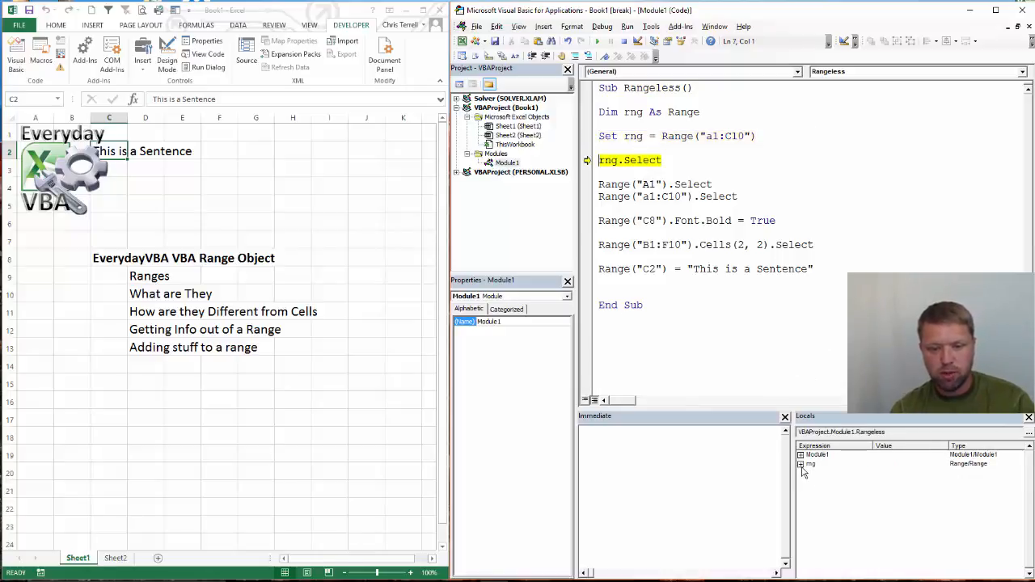
{"action": "left_click", "coordinate": [801, 463]}
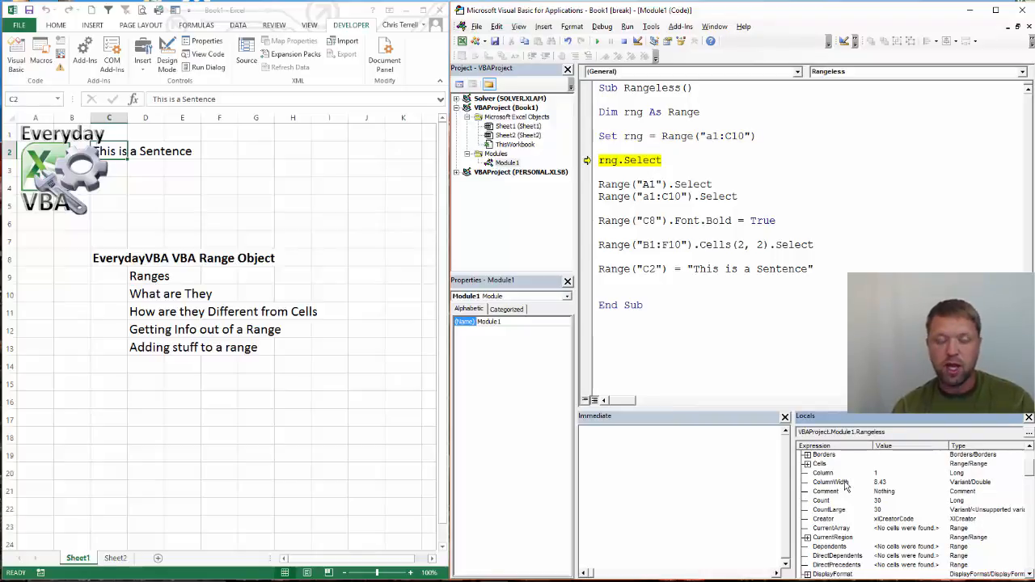
{"action": "scroll", "scroll_direction": "down", "scroll_amount": 3}
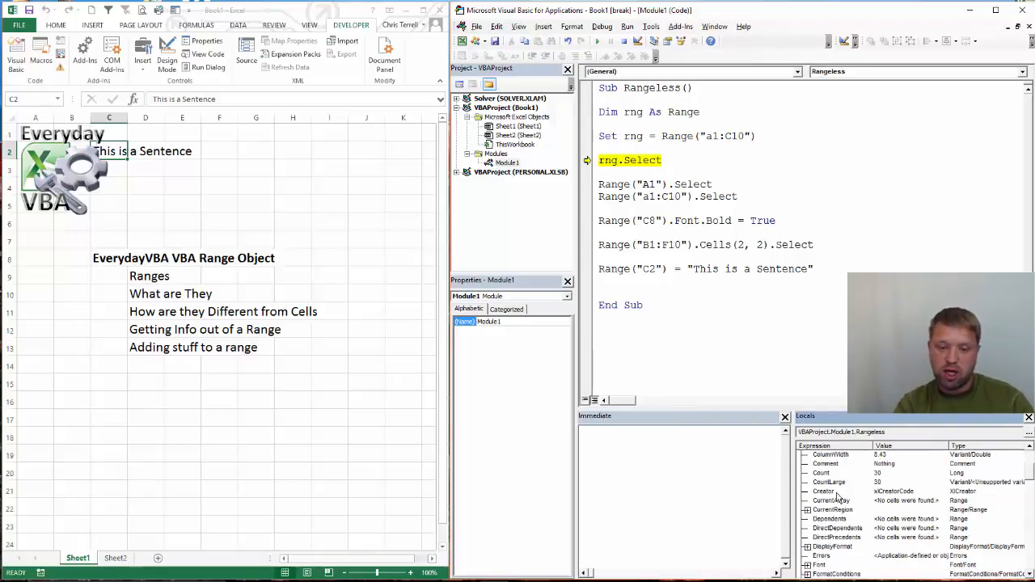
{"action": "scroll", "scroll_direction": "down", "scroll_amount": 3}
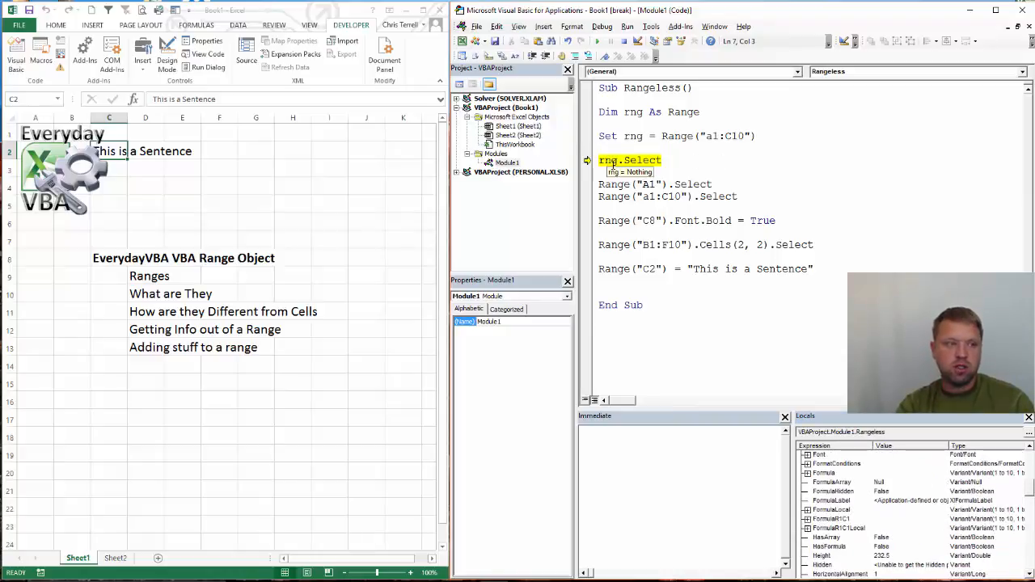
{"action": "key", "text": "F8"}
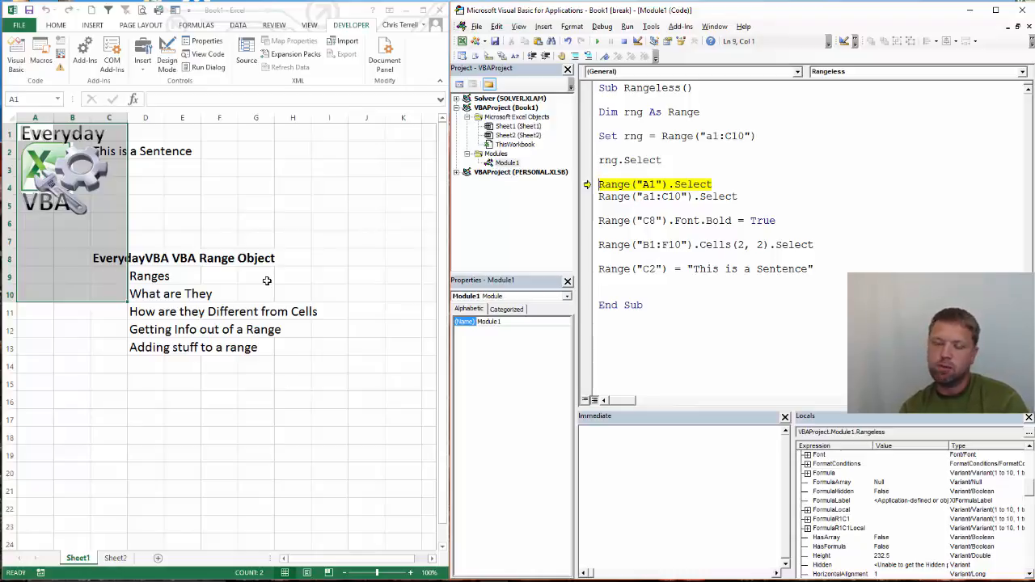
{"action": "mouse_move", "coordinate": [465, 290]}
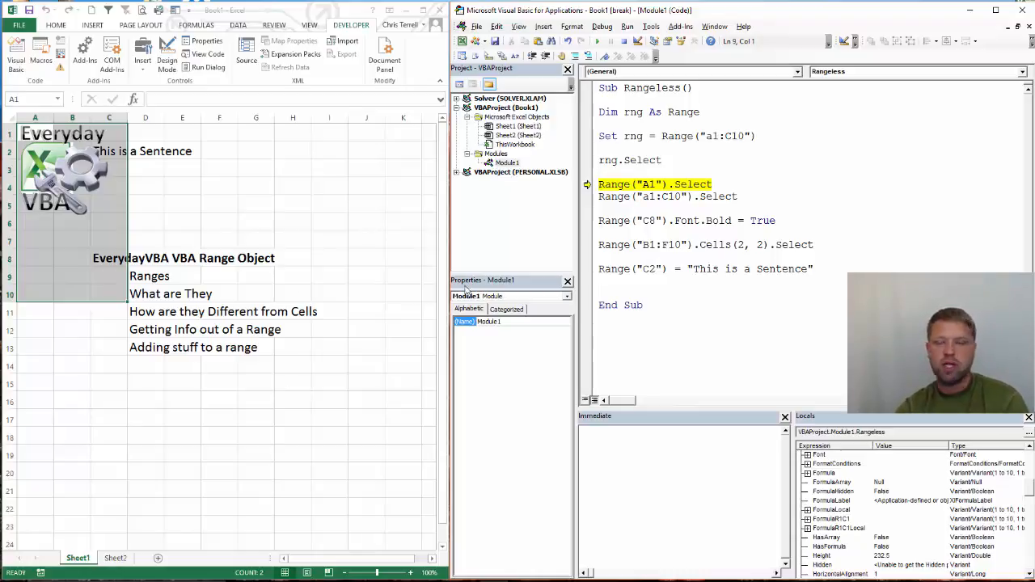